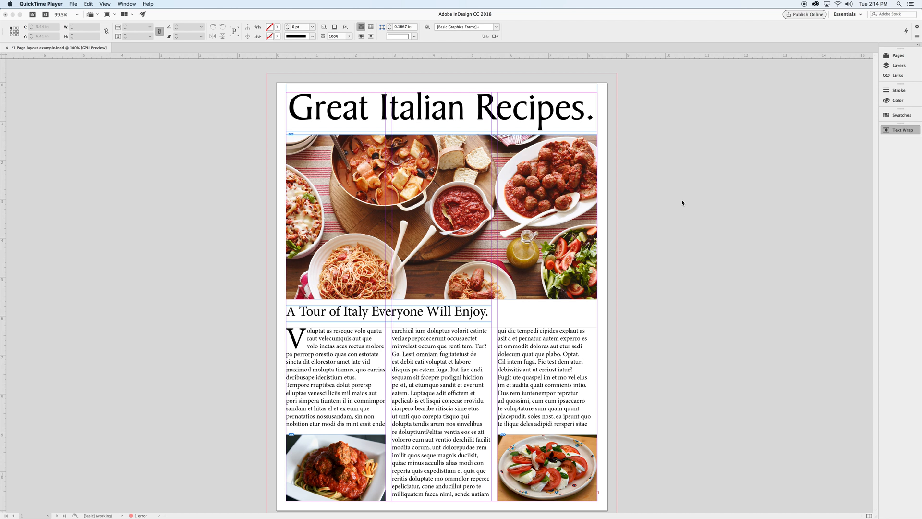
{"action": "mouse_move", "coordinate": [673, 199]}
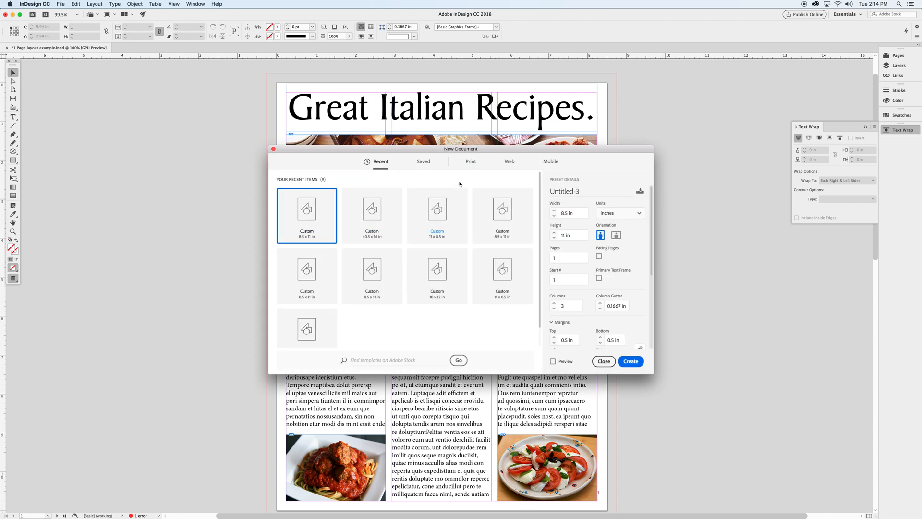
- Create a new Print Letter document with three page columns
{"action": "left_click", "coordinate": [470, 161]}
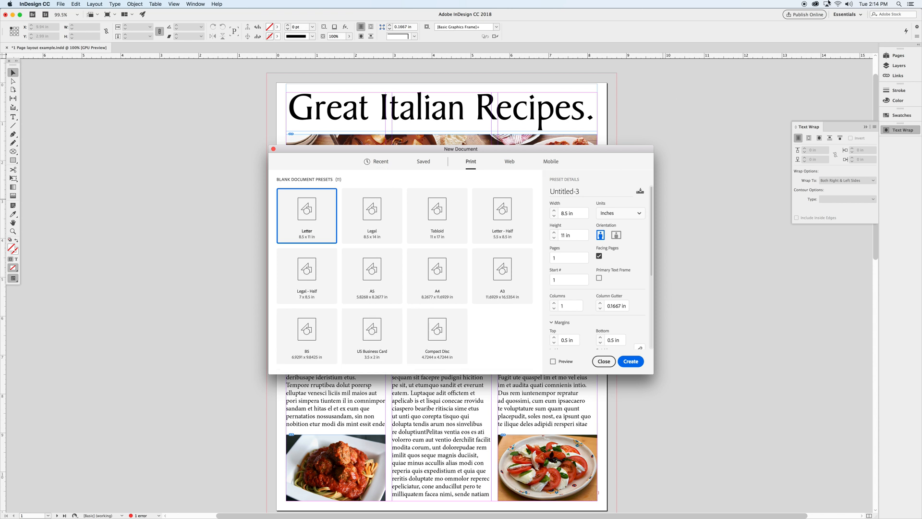
{"action": "mouse_move", "coordinate": [667, 209]}
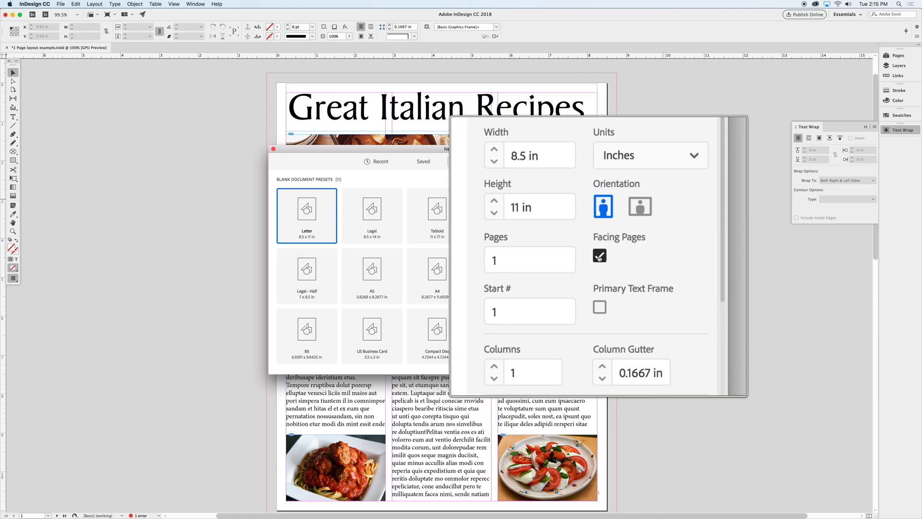
{"action": "left_click", "coordinate": [599, 256]}
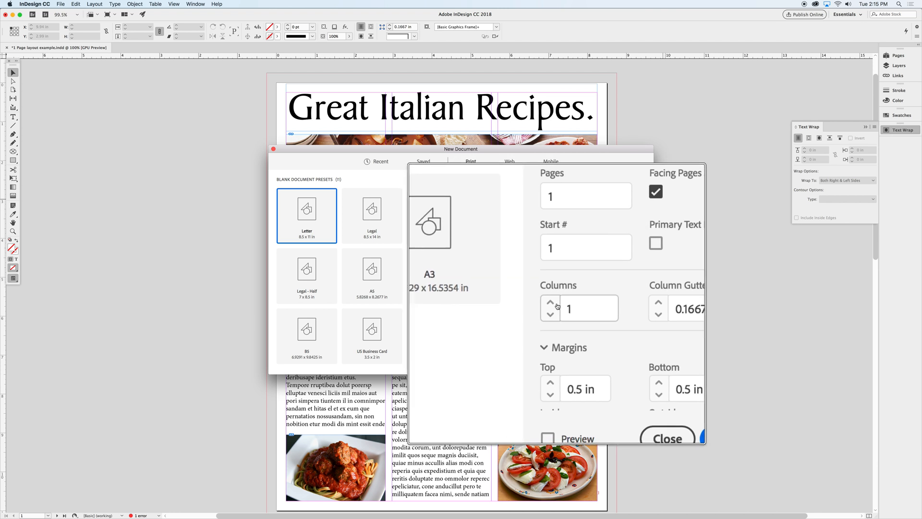
{"action": "left_click", "coordinate": [549, 304]}
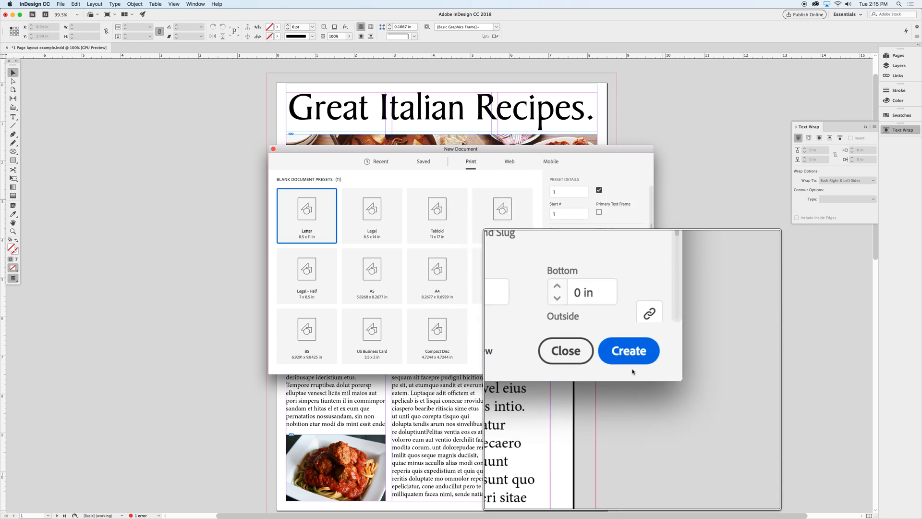
{"action": "left_click", "coordinate": [628, 351]}
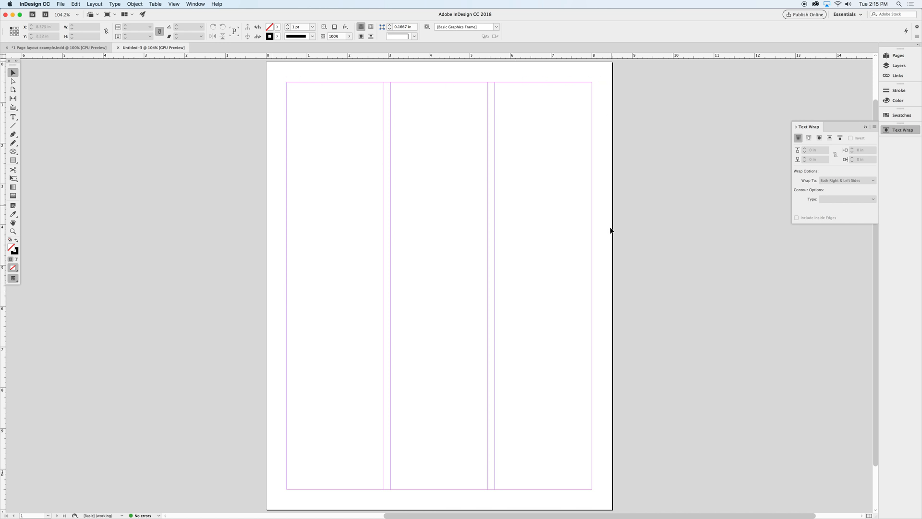
{"action": "mouse_move", "coordinate": [313, 384]}
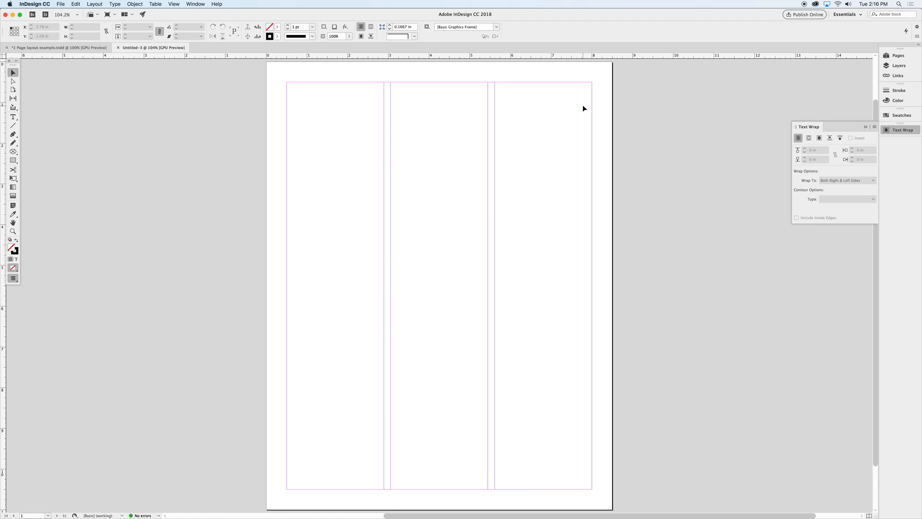
{"action": "mouse_move", "coordinate": [567, 113]}
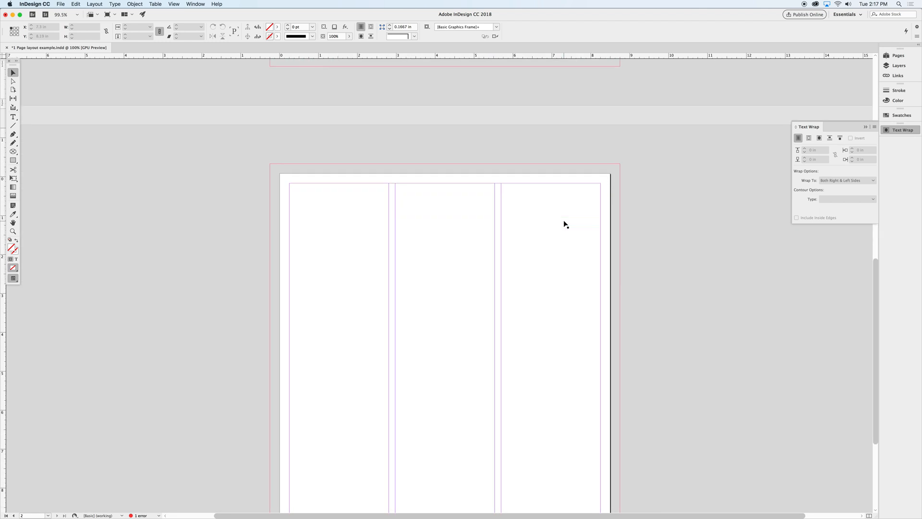
- Scroll down the Pages panel to reach the new second page
{"action": "scroll", "scroll_direction": "down", "scroll_amount": 3}
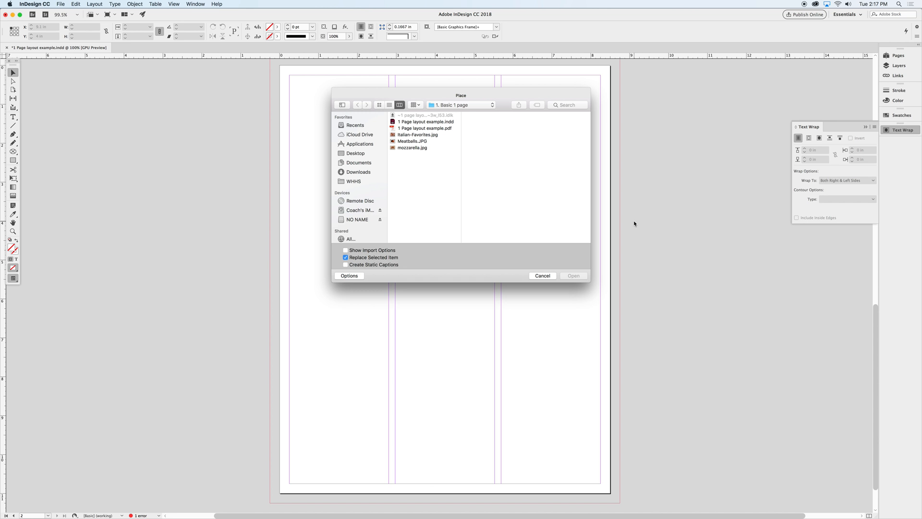
{"action": "mouse_move", "coordinate": [465, 93]}
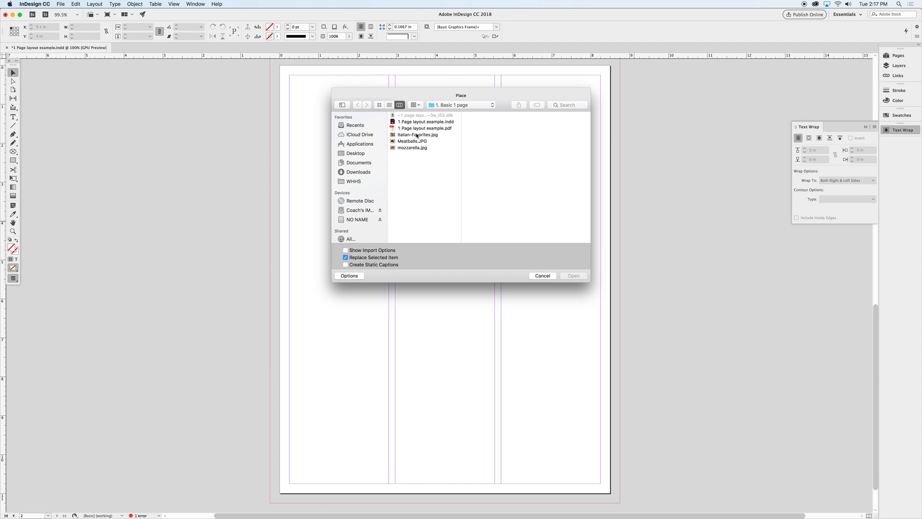
- Choose Italian-Favorites.jpg in the Place browser and load it for placing
{"action": "left_click", "coordinate": [416, 134]}
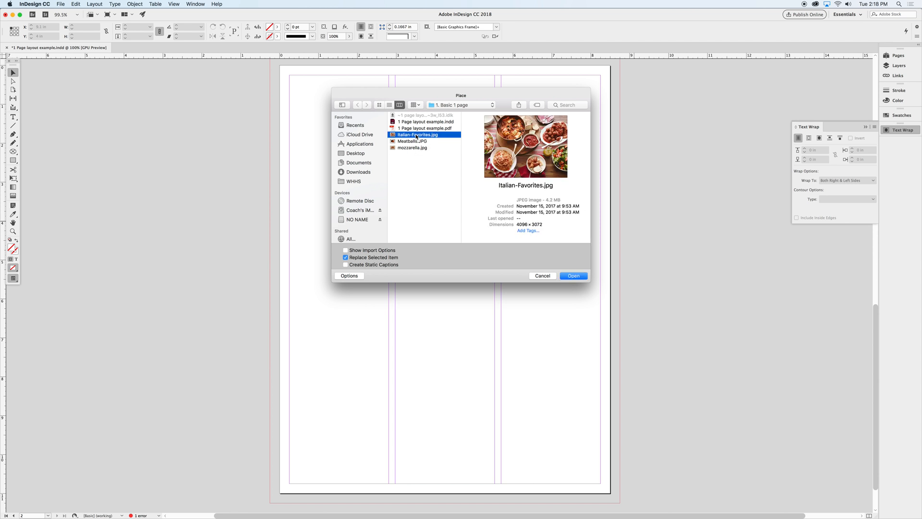
{"action": "left_click", "coordinate": [572, 275]}
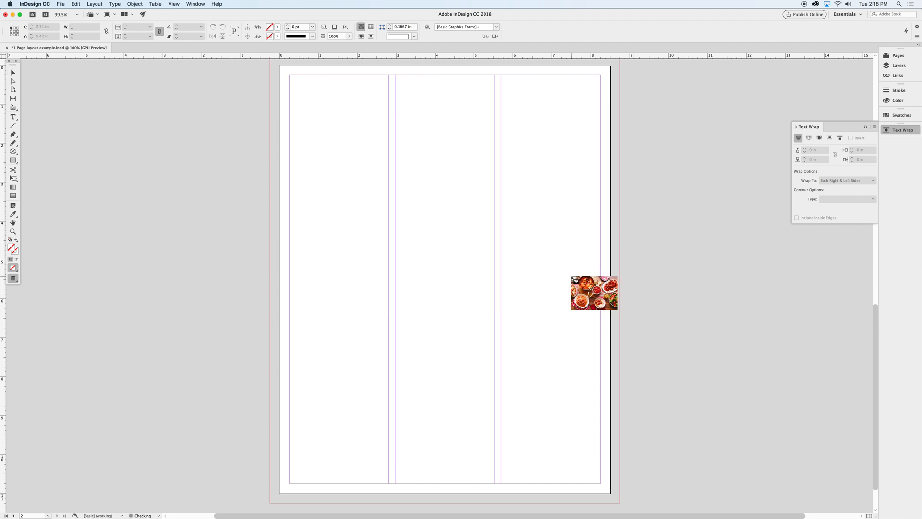
- Position the loaded place cursor at the left margin of page two
{"action": "left_click_drag", "start_coordinate": [594, 294], "coordinate": [393, 194]}
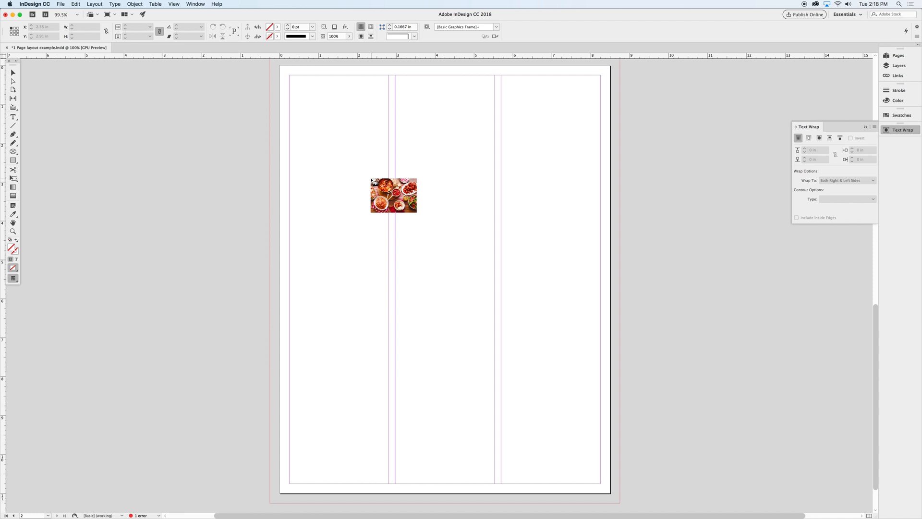
{"action": "left_click_drag", "start_coordinate": [393, 195], "coordinate": [402, 192]}
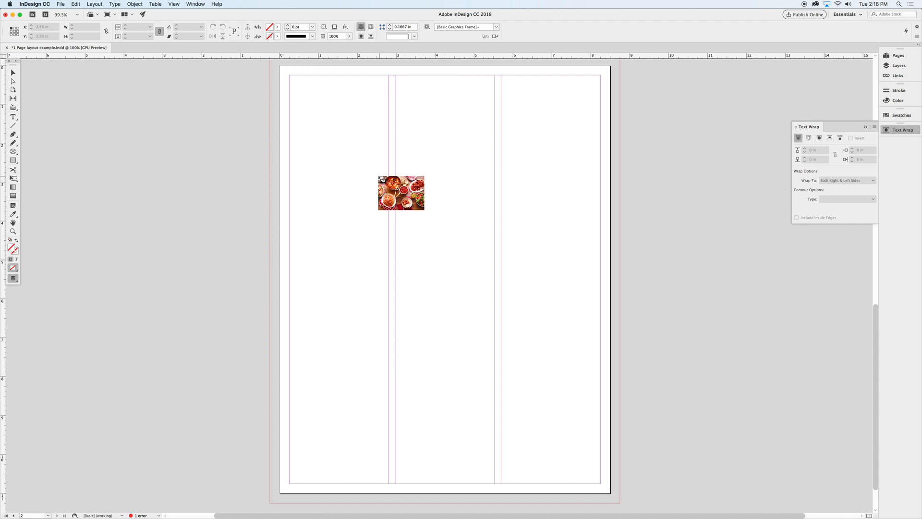
{"action": "left_click_drag", "start_coordinate": [401, 192], "coordinate": [317, 142]}
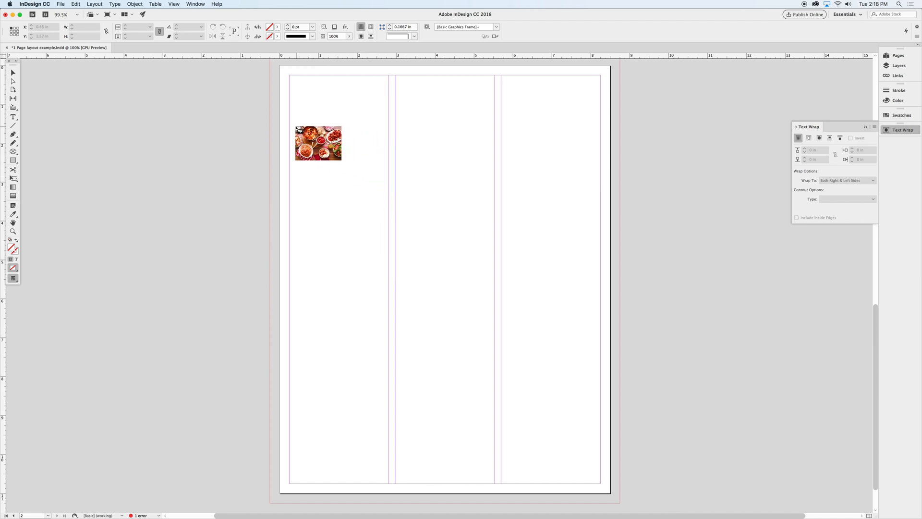
{"action": "left_click_drag", "start_coordinate": [318, 142], "coordinate": [311, 142]}
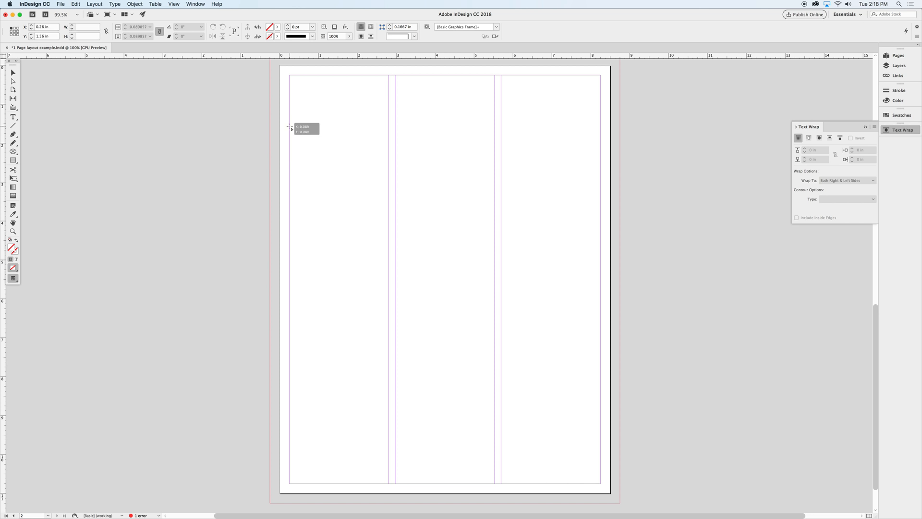
- Draw the Italian-Favorites banner frame from the left margin across all three columns
{"action": "left_click_drag", "start_coordinate": [288, 127], "coordinate": [305, 136]}
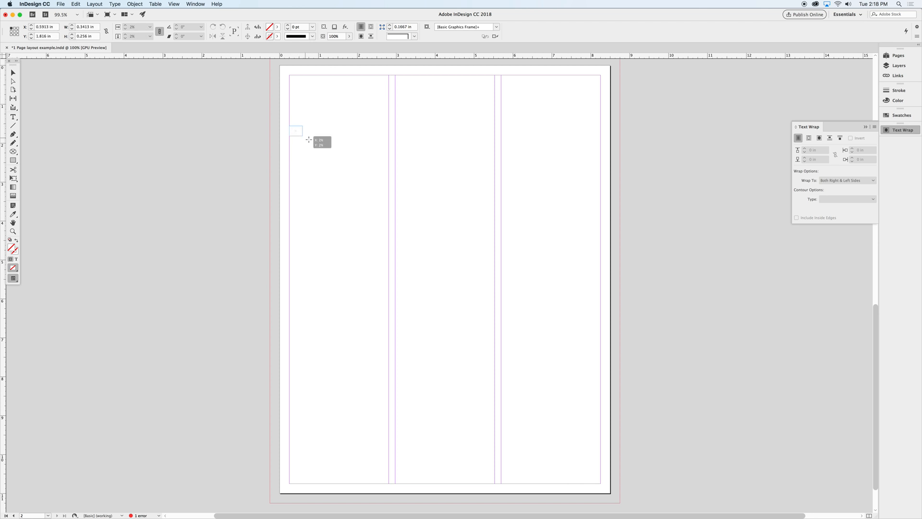
{"action": "left_click_drag", "start_coordinate": [308, 141], "coordinate": [375, 179]}
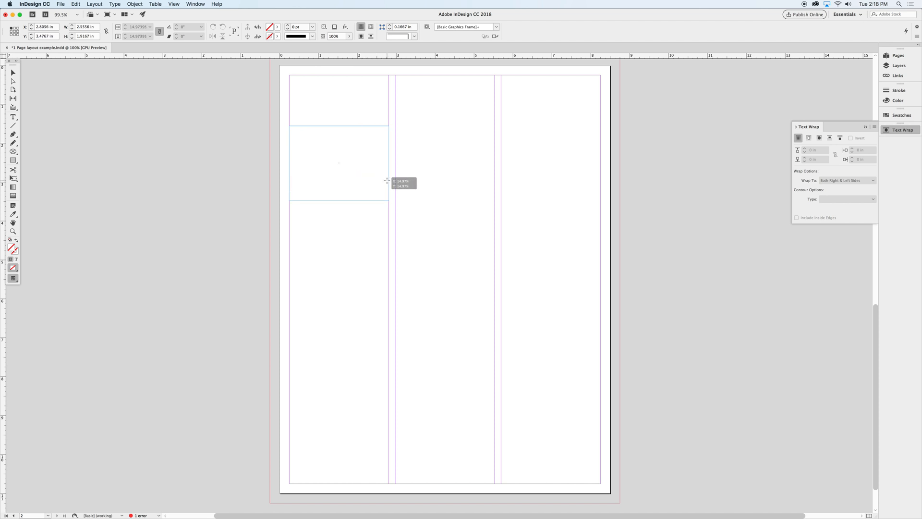
{"action": "left_click_drag", "start_coordinate": [387, 182], "coordinate": [470, 201]}
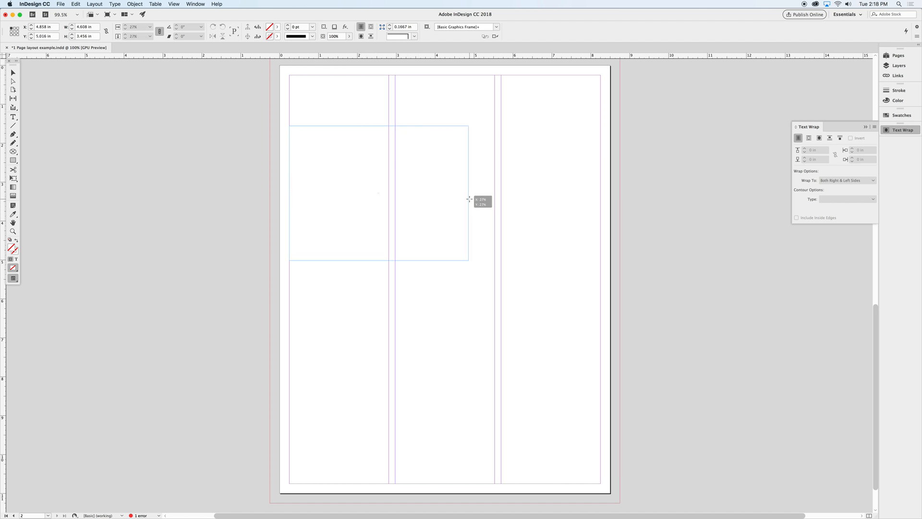
{"action": "left_click_drag", "start_coordinate": [469, 199], "coordinate": [585, 224]}
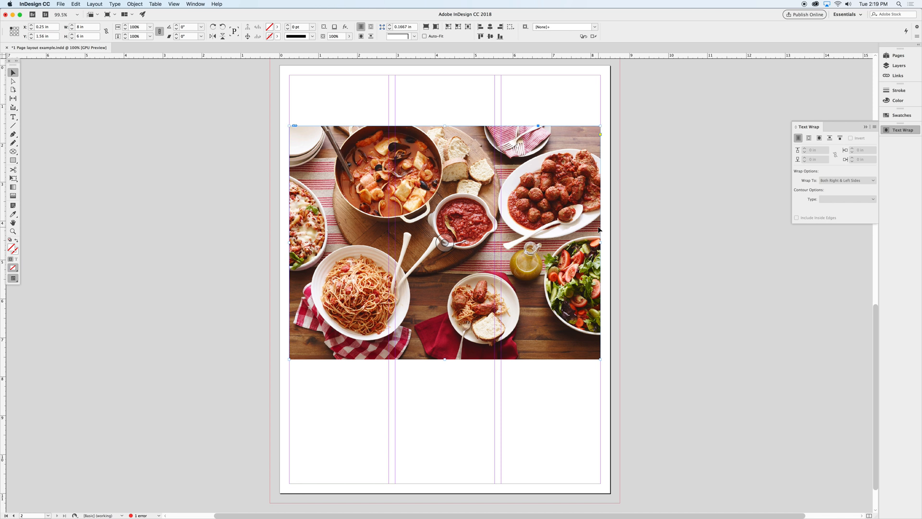
{"action": "scroll", "scroll_direction": "down", "scroll_amount": 3}
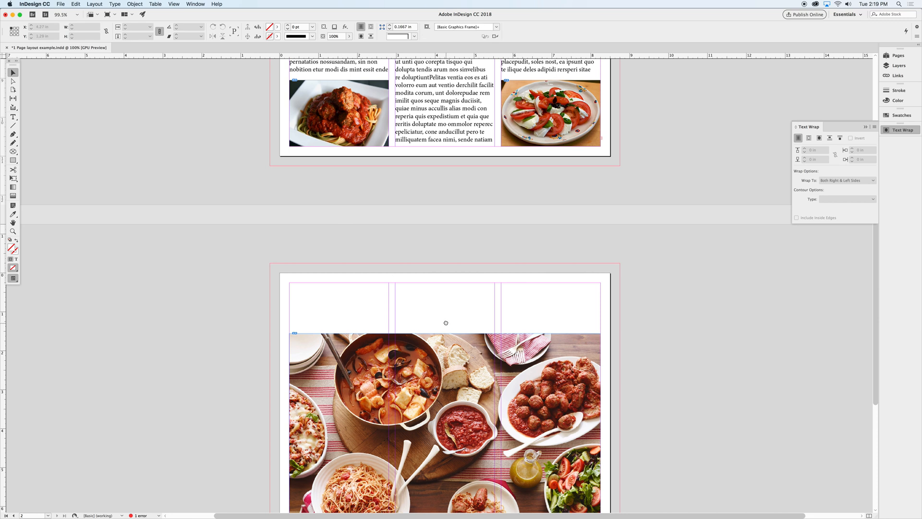
{"action": "scroll", "scroll_direction": "down", "scroll_amount": 3}
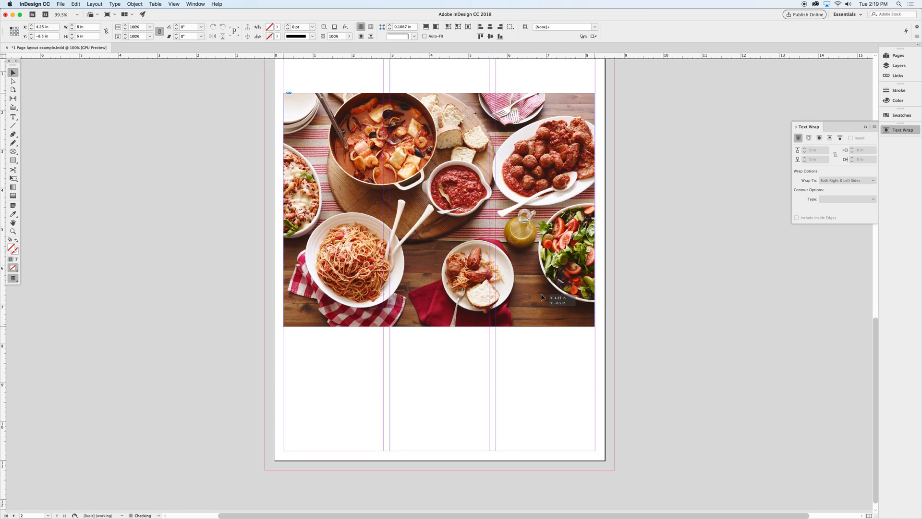
{"action": "left_click_drag", "start_coordinate": [439, 209], "coordinate": [393, 294]}
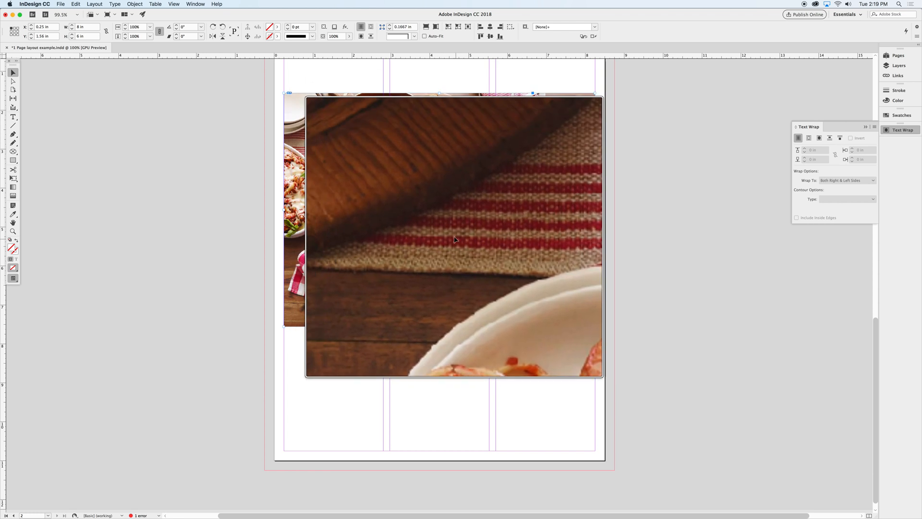
- Move the food photo into place with its top-left corner on the margins
{"action": "left_click_drag", "start_coordinate": [456, 240], "coordinate": [435, 208]}
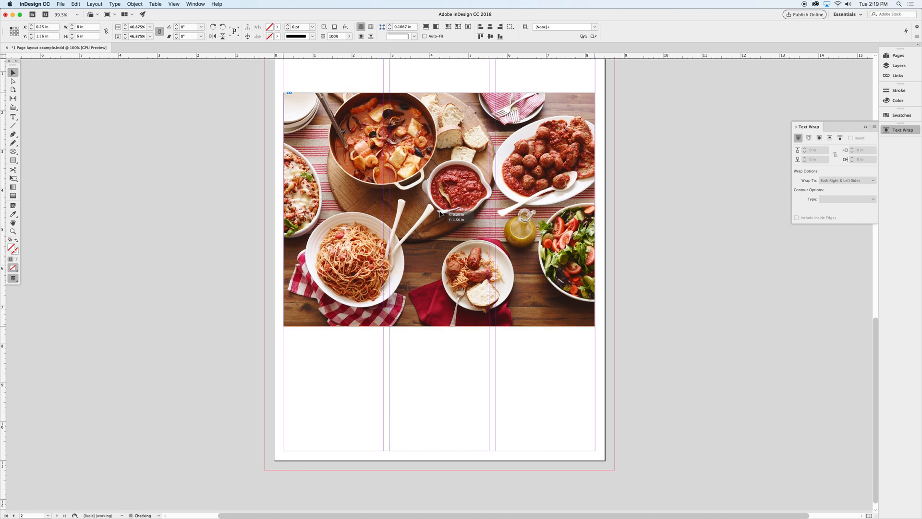
{"action": "left_click_drag", "start_coordinate": [439, 210], "coordinate": [355, 265]}
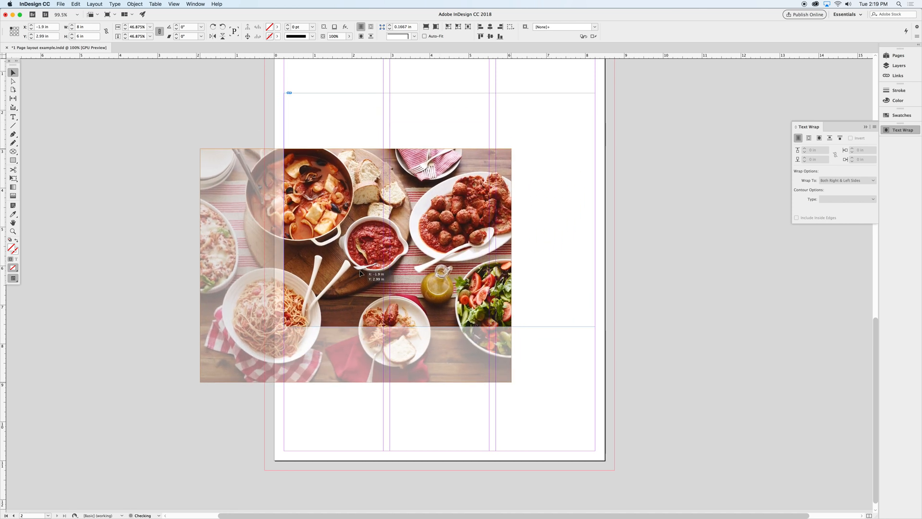
{"action": "left_click_drag", "start_coordinate": [356, 241], "coordinate": [532, 205]}
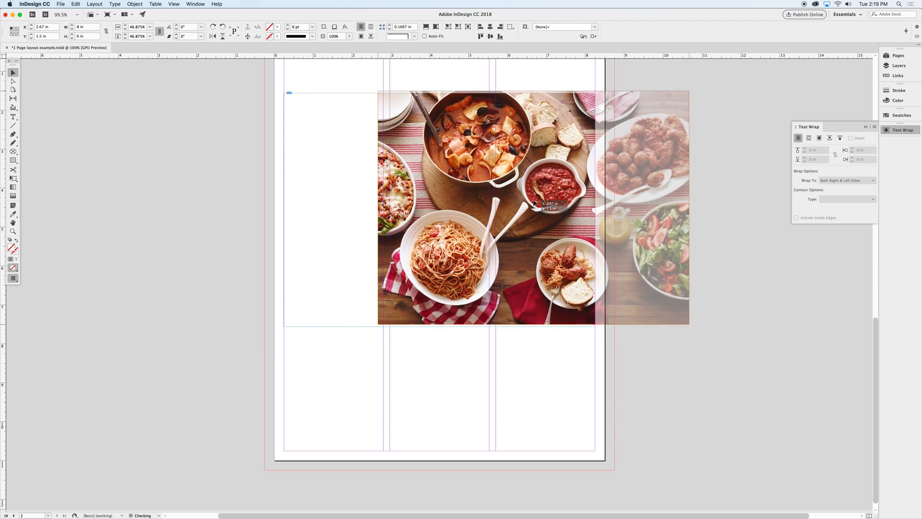
{"action": "left_click_drag", "start_coordinate": [531, 203], "coordinate": [295, 252]}
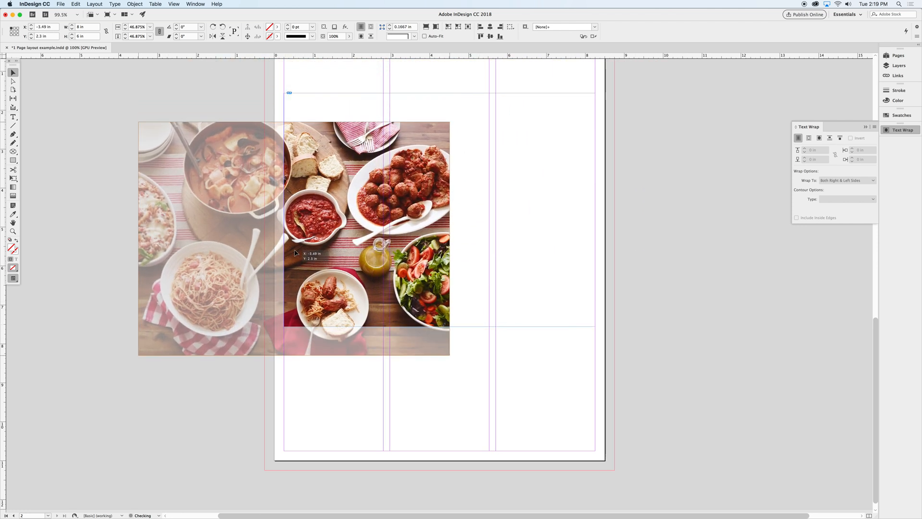
{"action": "left_click_drag", "start_coordinate": [296, 252], "coordinate": [321, 341]}
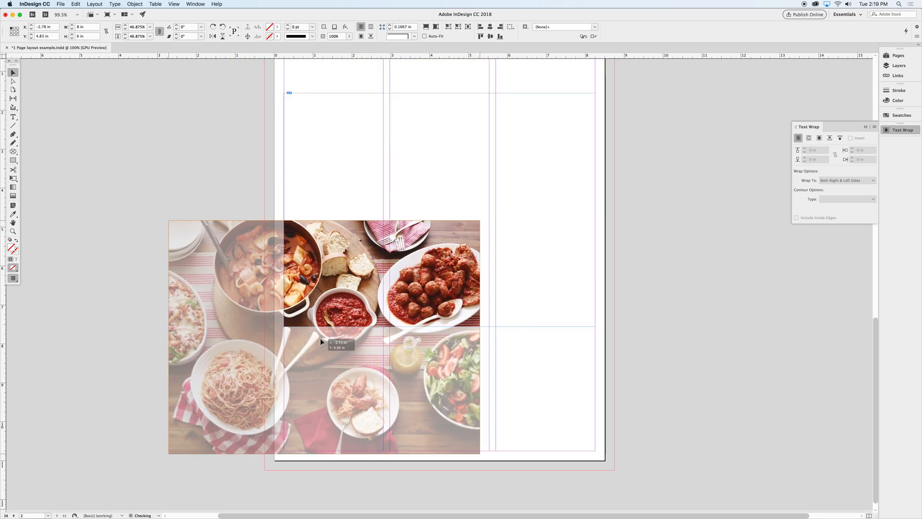
{"action": "left_click_drag", "start_coordinate": [321, 341], "coordinate": [272, 340]}
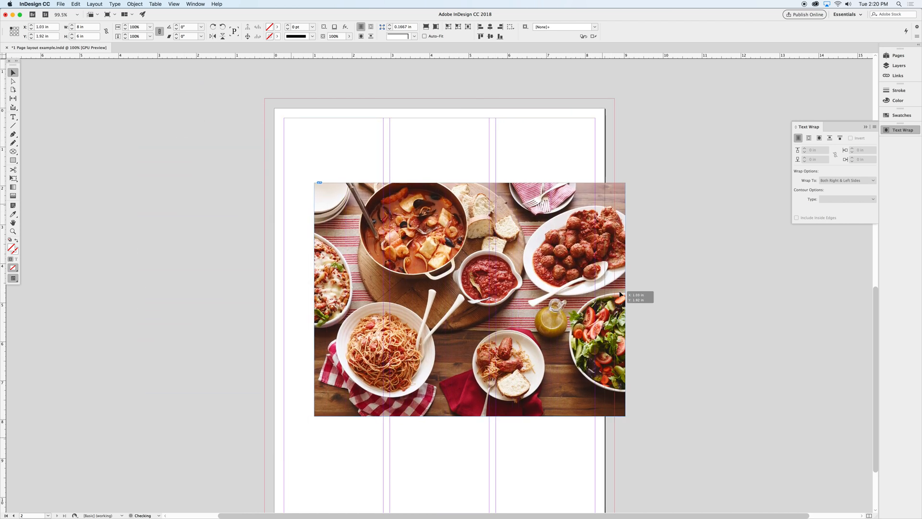
{"action": "left_click_drag", "start_coordinate": [620, 294], "coordinate": [592, 310]}
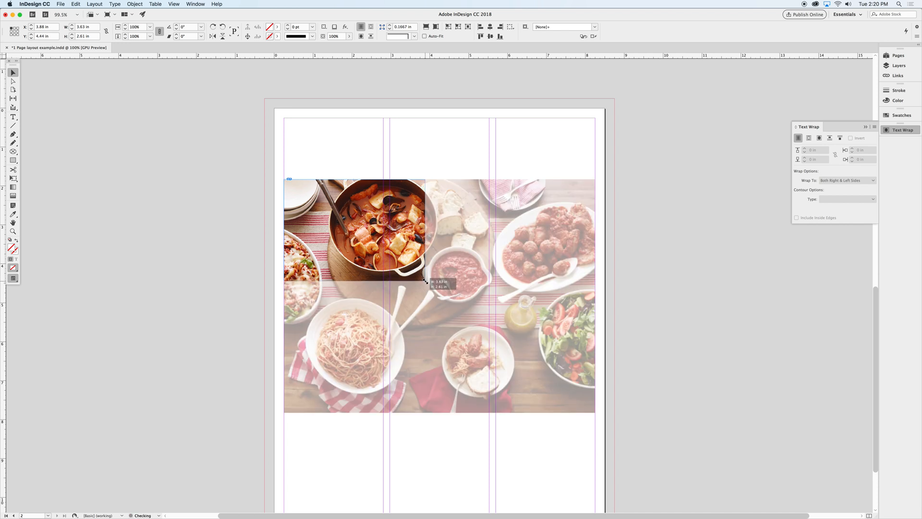
- Scale the photo from its corners so it spans to the right margin
{"action": "left_click_drag", "start_coordinate": [425, 283], "coordinate": [418, 300]}
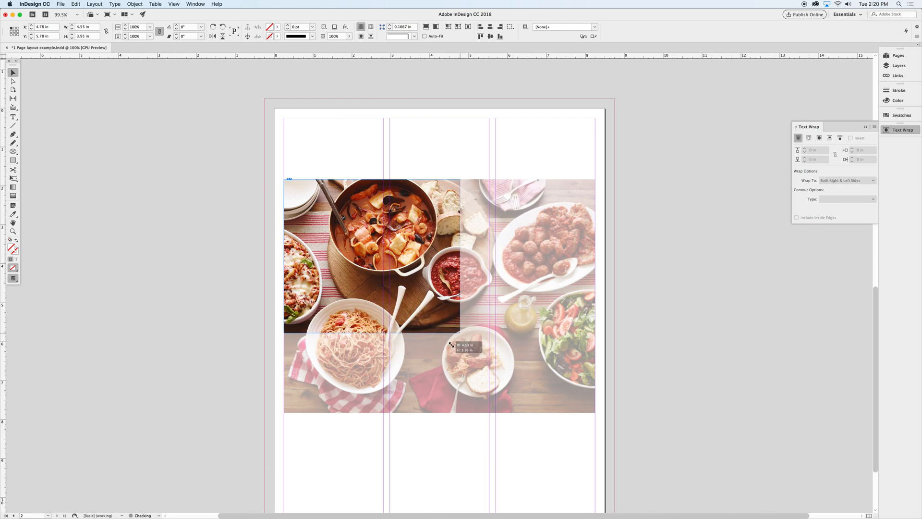
{"action": "left_click_drag", "start_coordinate": [460, 343], "coordinate": [596, 412]}
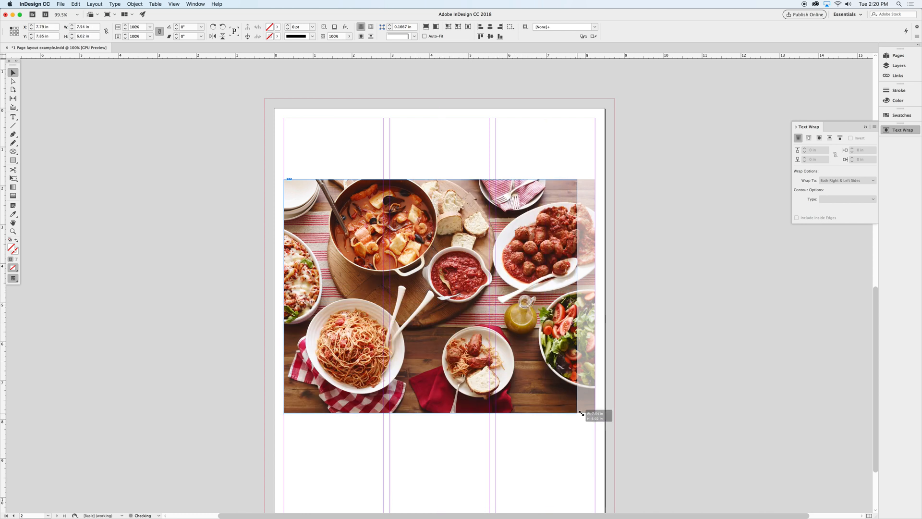
{"action": "left_click_drag", "start_coordinate": [582, 415], "coordinate": [593, 410]}
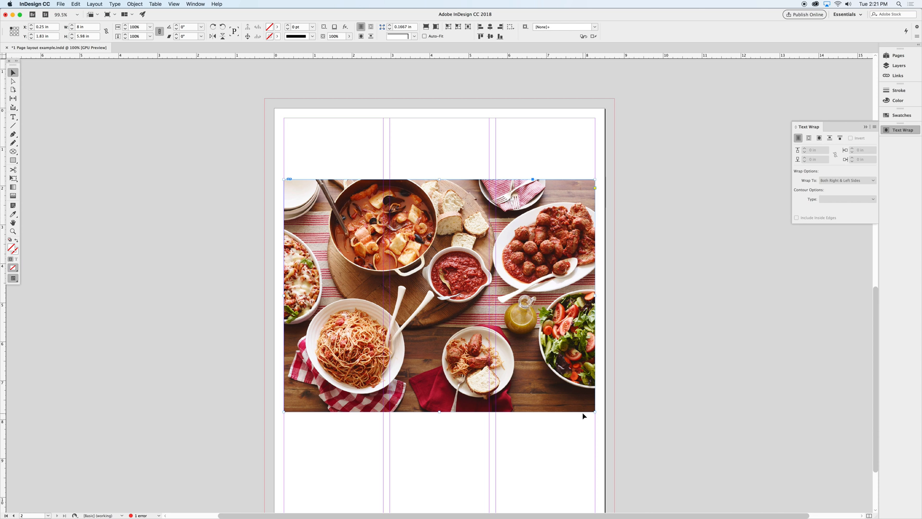
{"action": "mouse_move", "coordinate": [493, 142]}
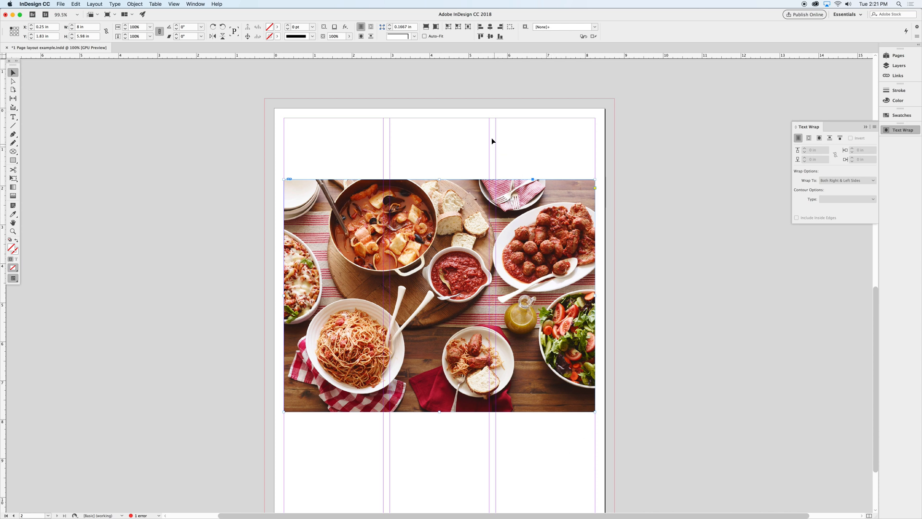
- Crop the banner photo shorter from its bottom edge into a wide strip
{"action": "scroll", "scroll_direction": "down", "scroll_amount": 3}
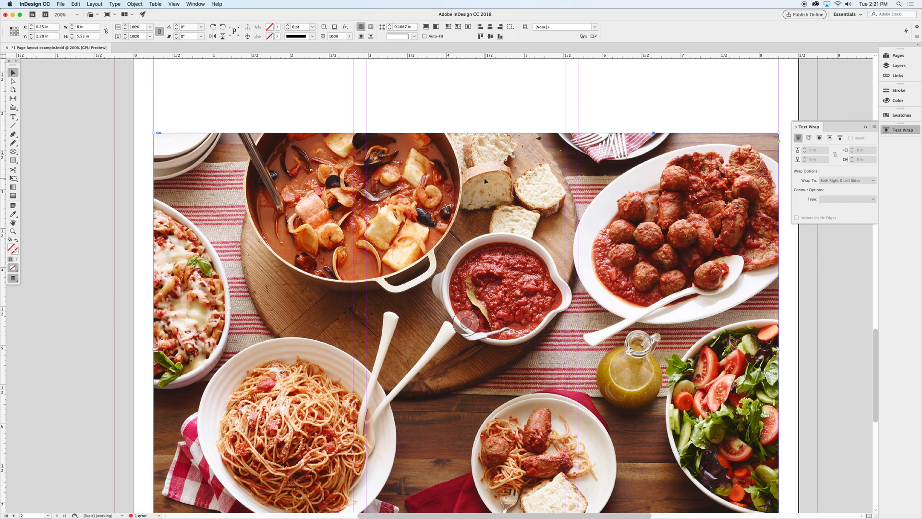
{"action": "scroll", "scroll_direction": "down", "scroll_amount": 3}
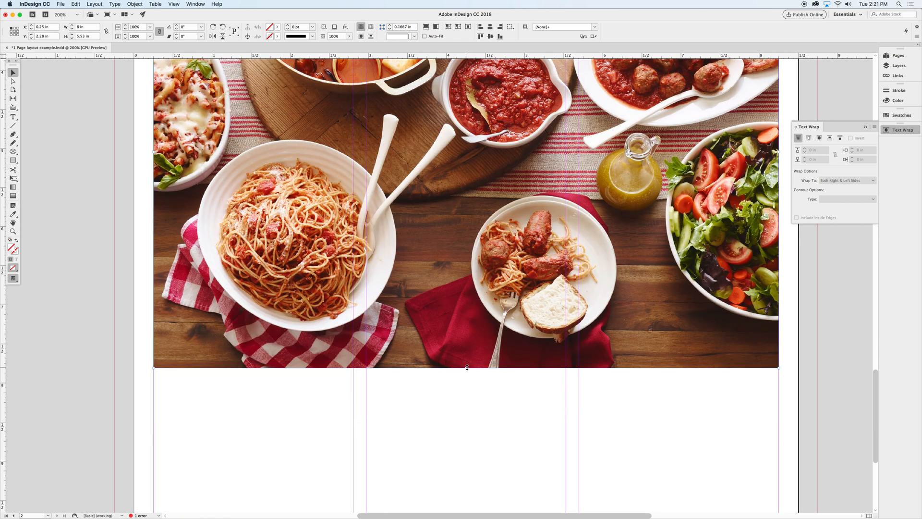
{"action": "left_click_drag", "start_coordinate": [467, 367], "coordinate": [462, 274]}
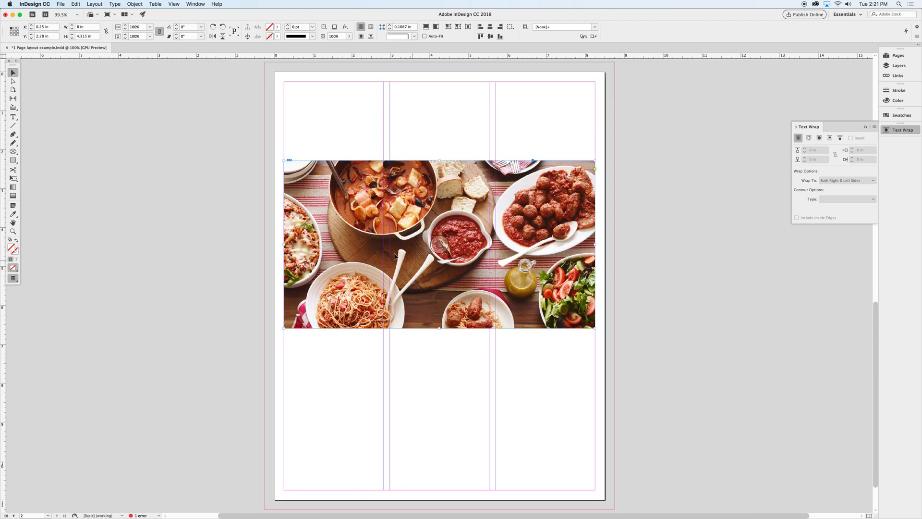
{"action": "scroll", "scroll_direction": "down", "scroll_amount": 3}
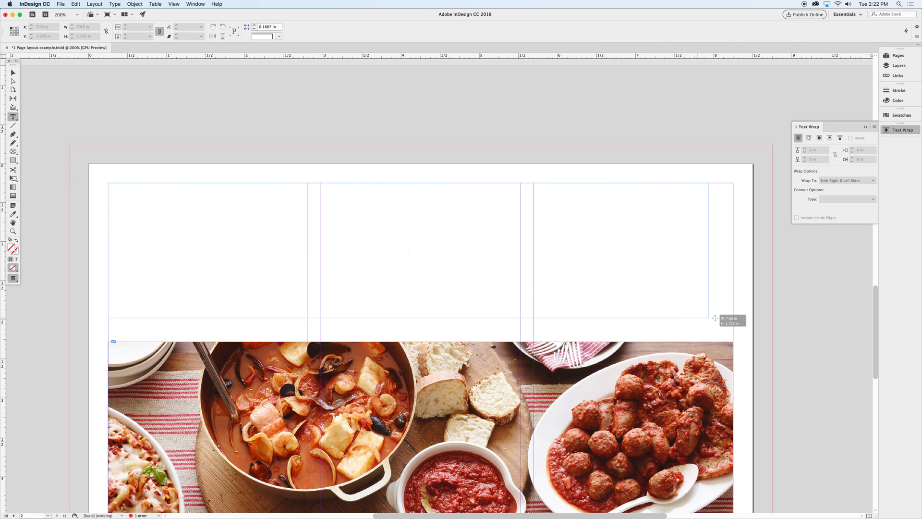
- Draw a headline frame across the top and enter 'Great Italian Recipes!'
{"action": "left_click_drag", "start_coordinate": [715, 318], "coordinate": [735, 322]}
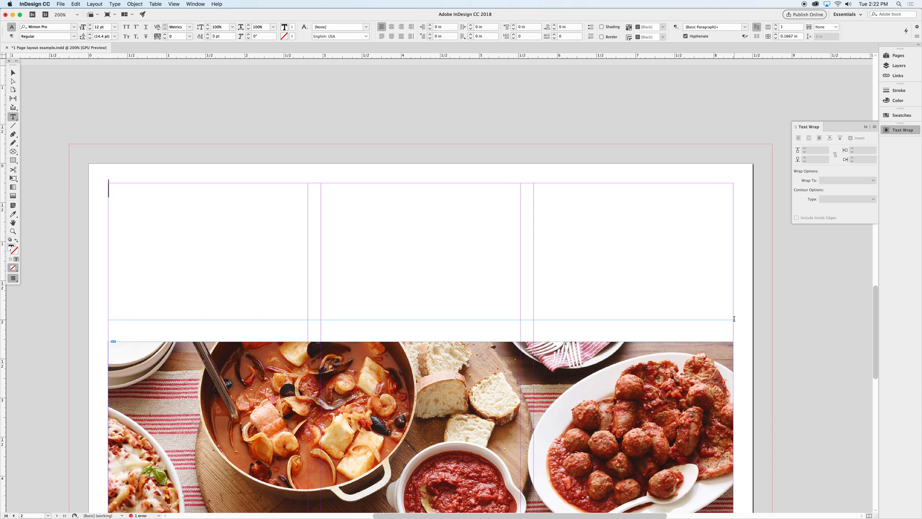
{"action": "type", "text": "Great"}
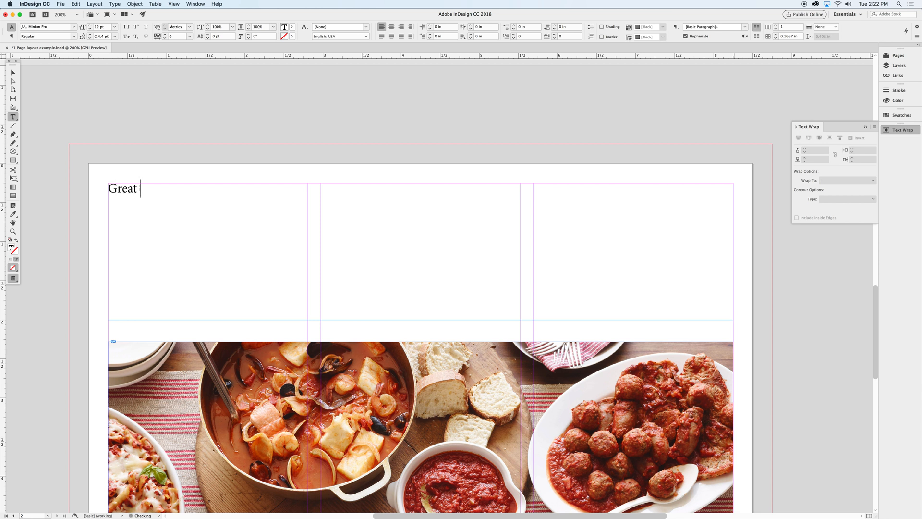
{"action": "type", "text": "Itali"}
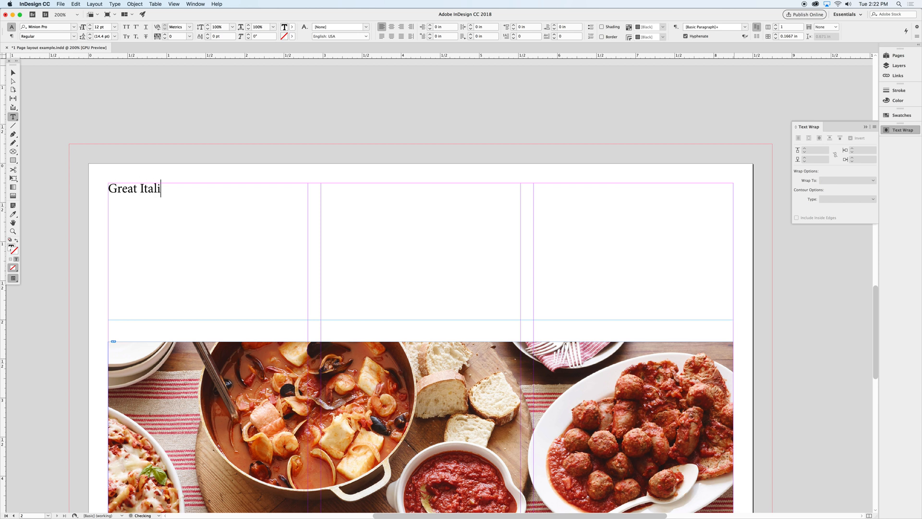
{"action": "type", "text": "an R"}
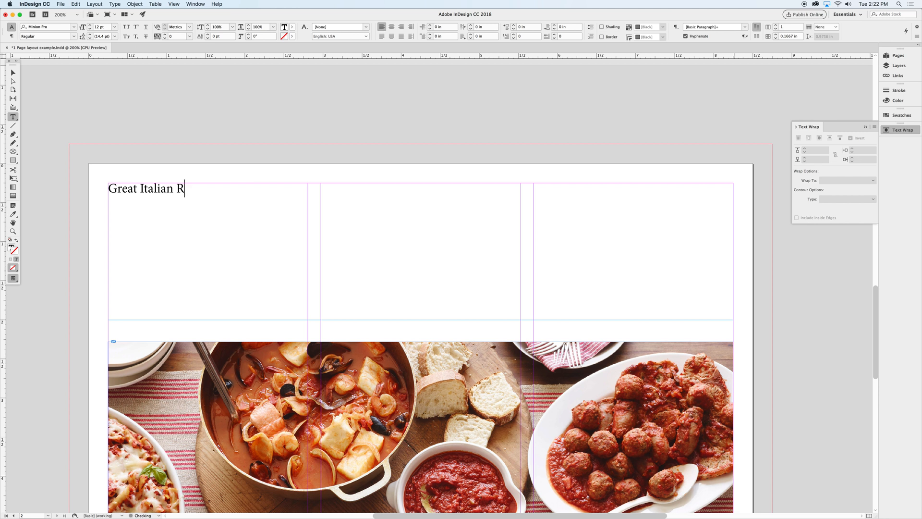
{"action": "type", "text": "ecipes"}
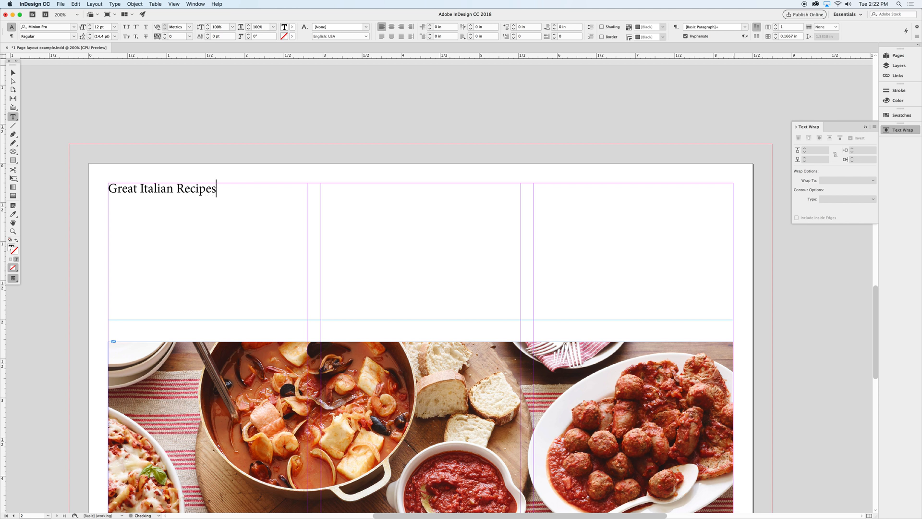
{"action": "type", "text": "!"}
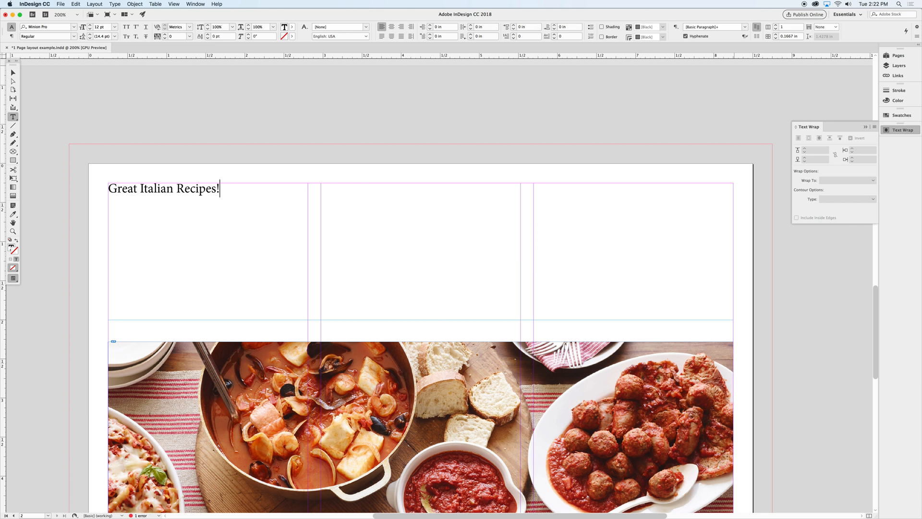
{"action": "mouse_move", "coordinate": [441, 298]}
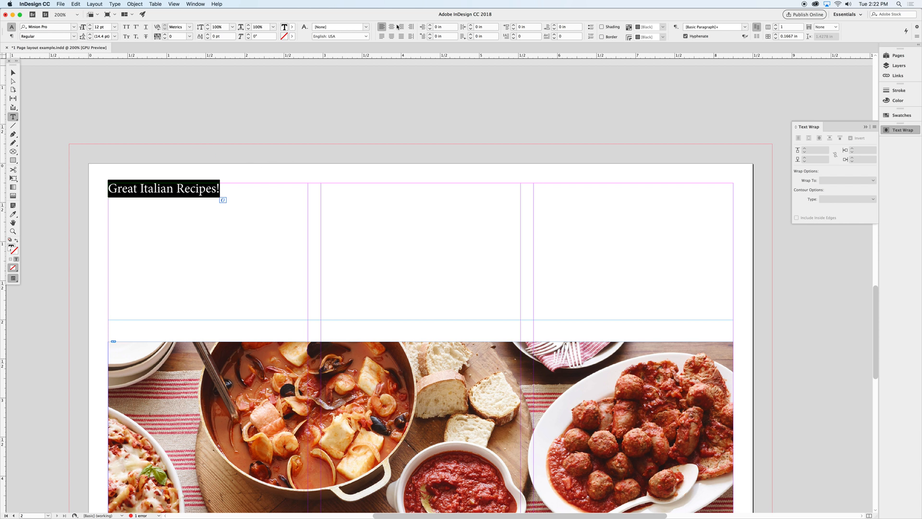
- Set the headline paragraph to Align Center
{"action": "left_click", "coordinate": [402, 27]}
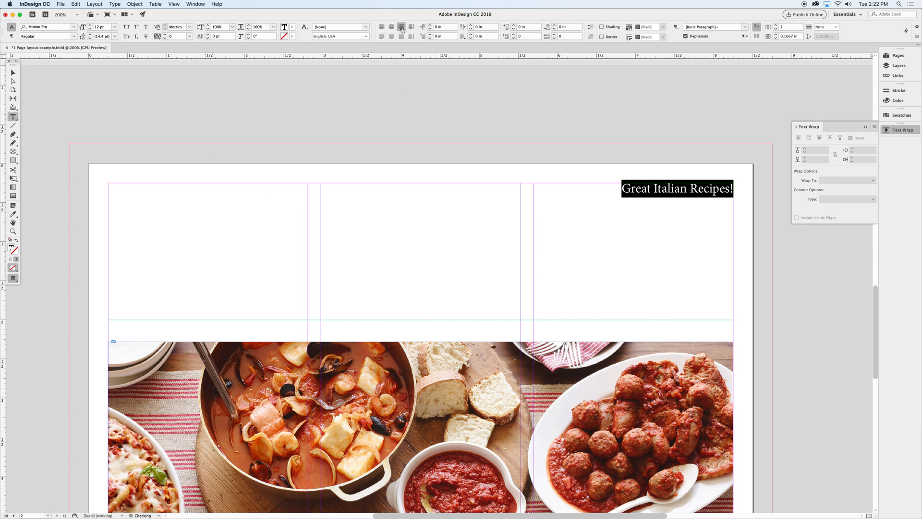
{"action": "left_click", "coordinate": [410, 26]}
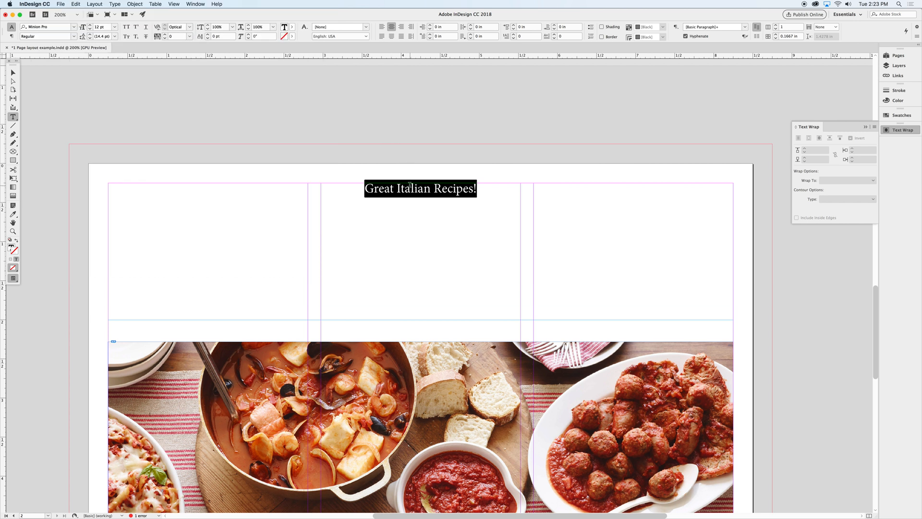
{"action": "mouse_move", "coordinate": [167, 92]}
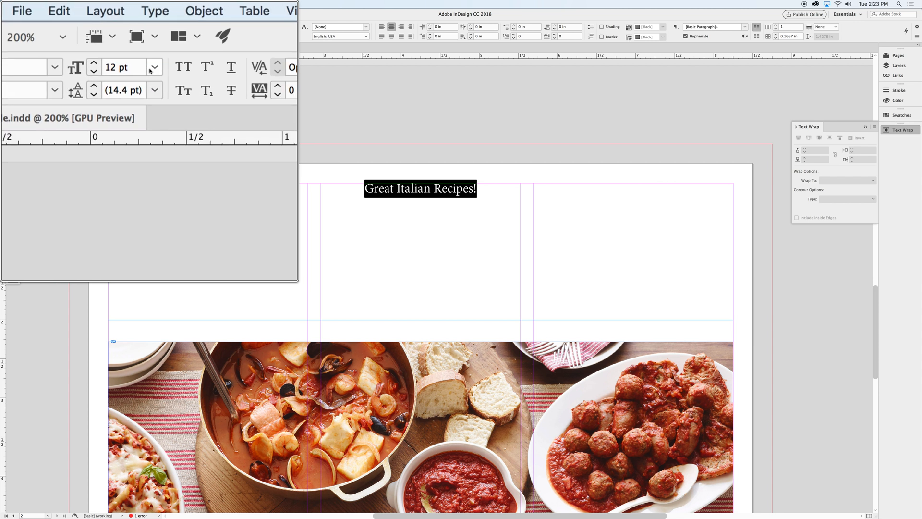
- Raise the headline to 90 pt, then step the size down until it fits on one line
{"action": "left_click", "coordinate": [155, 67]}
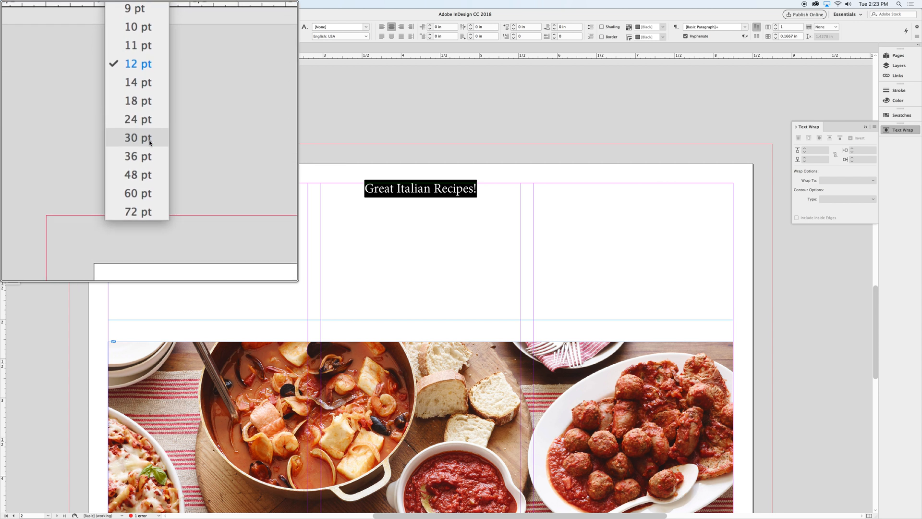
{"action": "left_click", "coordinate": [137, 137]}
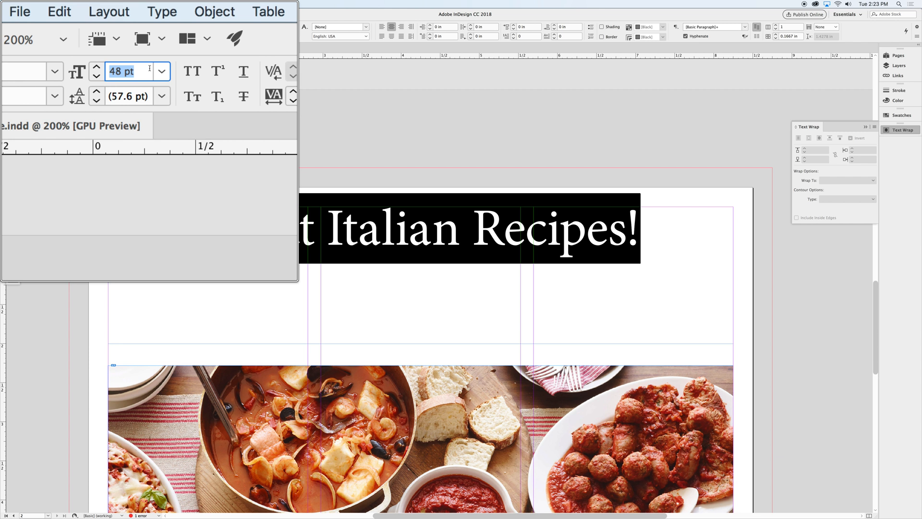
{"action": "type", "text": "90"}
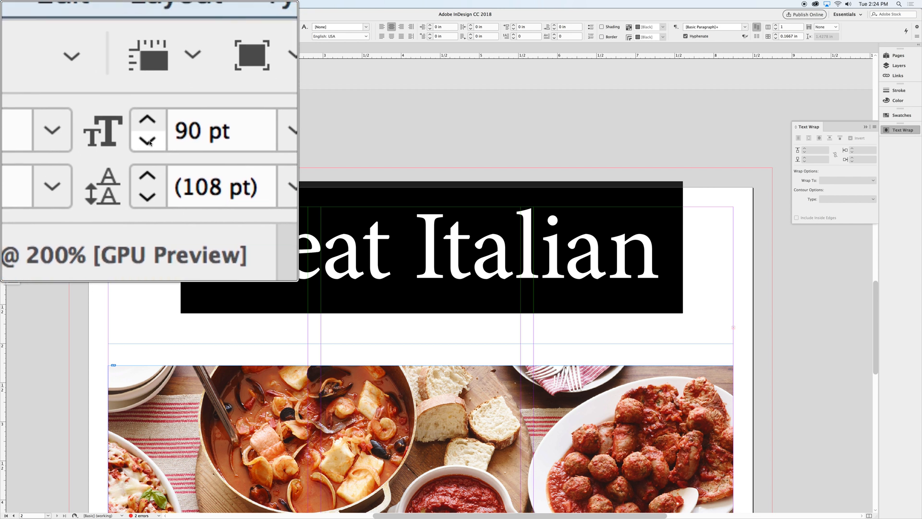
{"action": "left_click", "coordinate": [150, 138]}
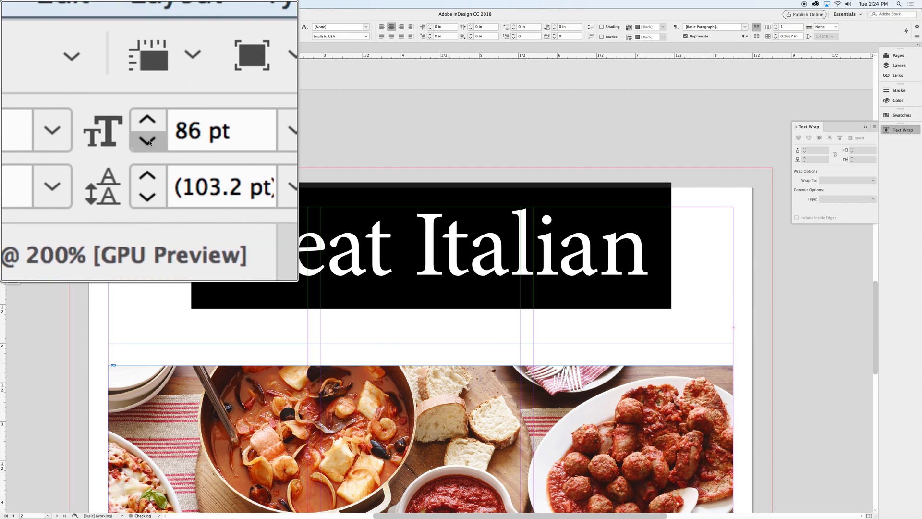
{"action": "left_click", "coordinate": [149, 140]}
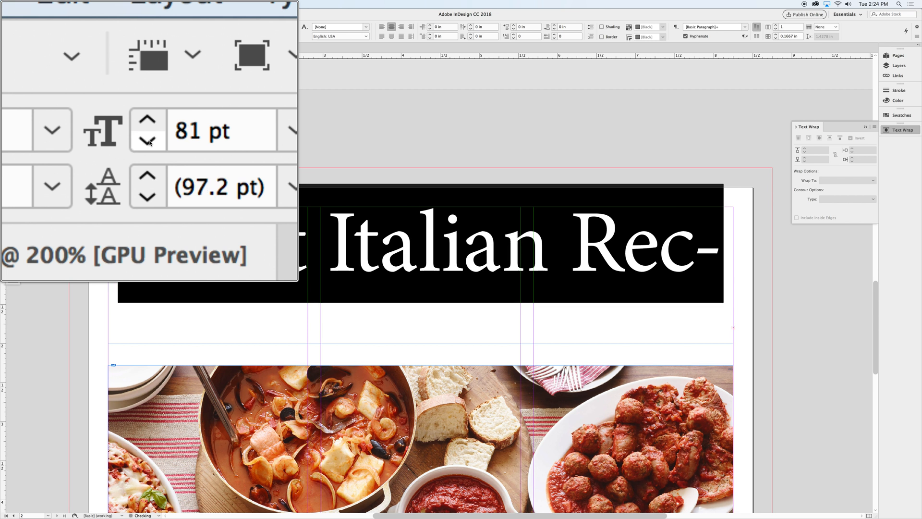
{"action": "left_click", "coordinate": [147, 138]}
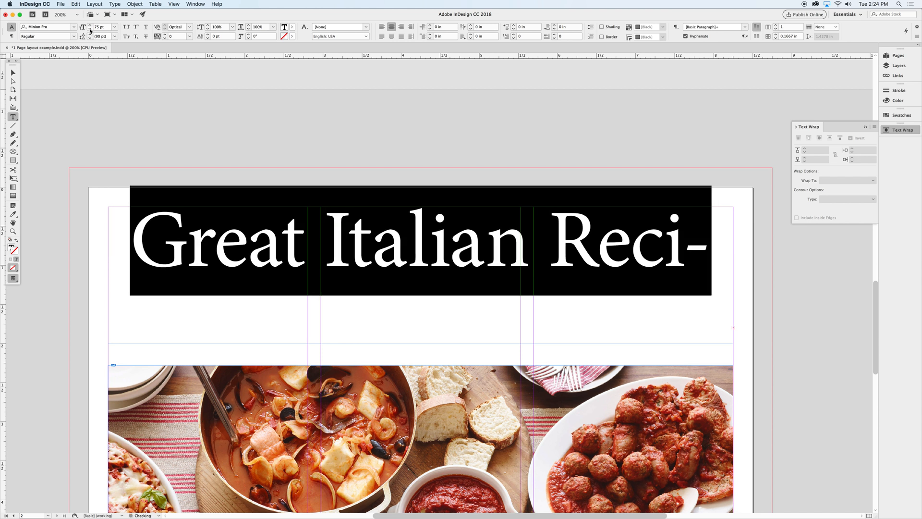
{"action": "left_click", "coordinate": [99, 26]}
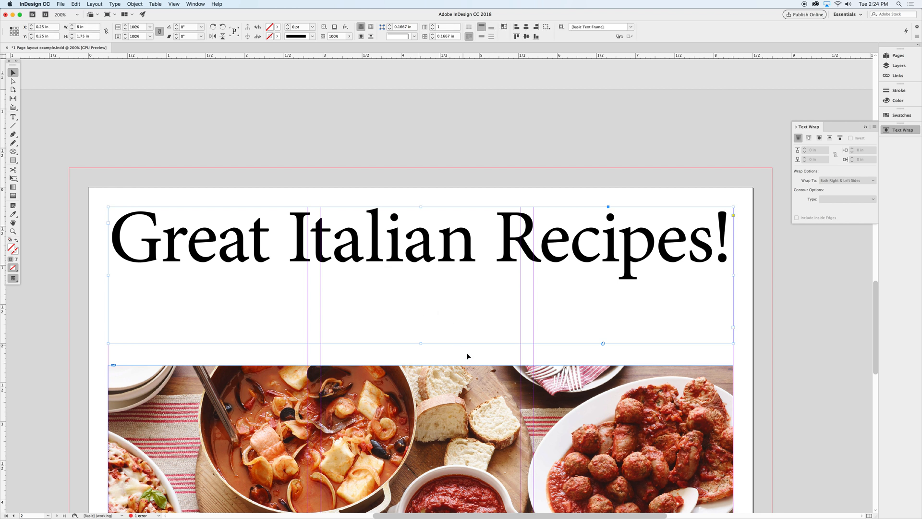
{"action": "mouse_move", "coordinate": [453, 315]}
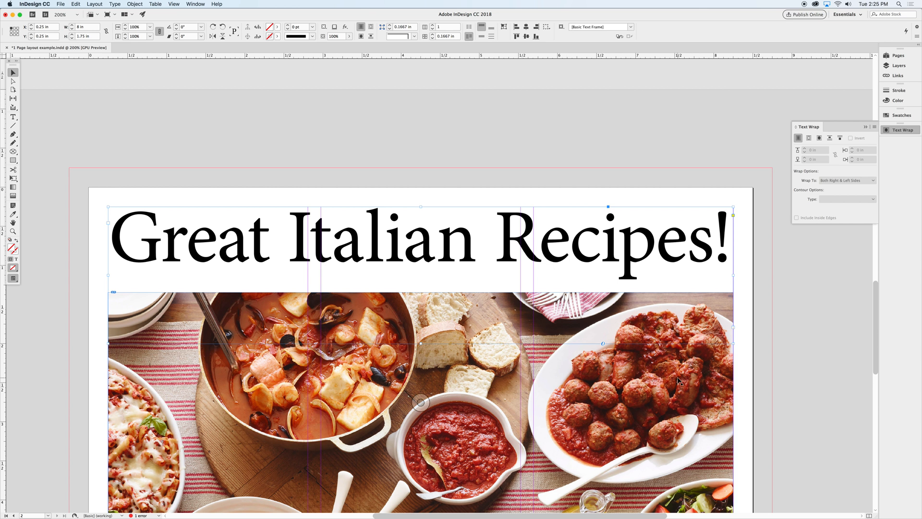
{"action": "mouse_move", "coordinate": [731, 302]}
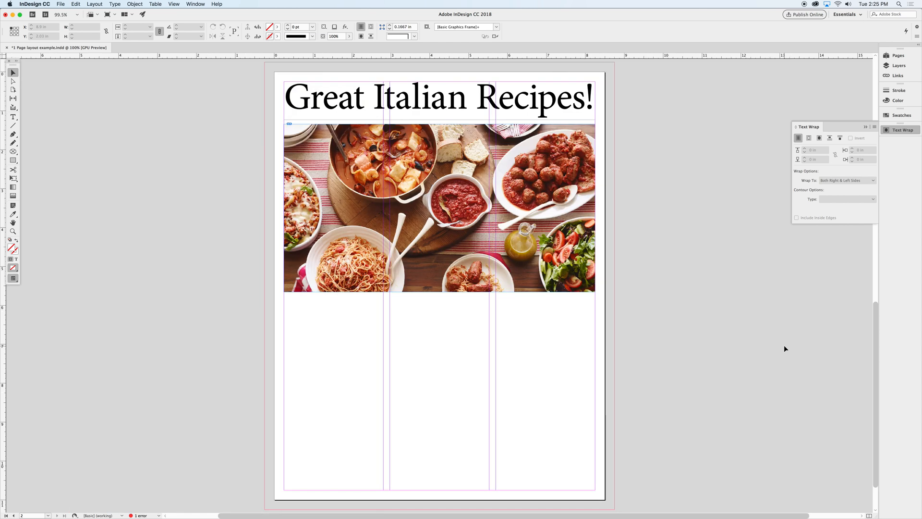
- Draw a body text frame from the left column to the bottom-right margin below the photo
{"action": "left_click", "coordinate": [13, 116]}
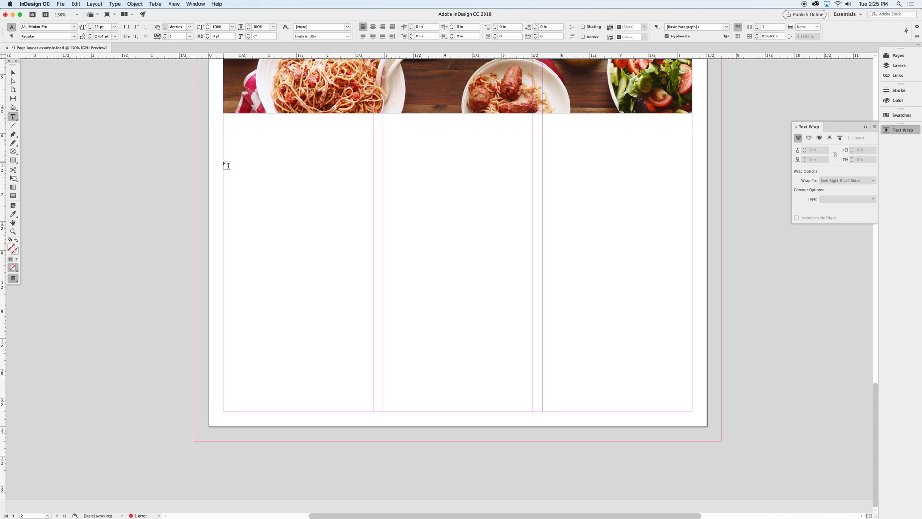
{"action": "left_click_drag", "start_coordinate": [226, 163], "coordinate": [538, 304]}
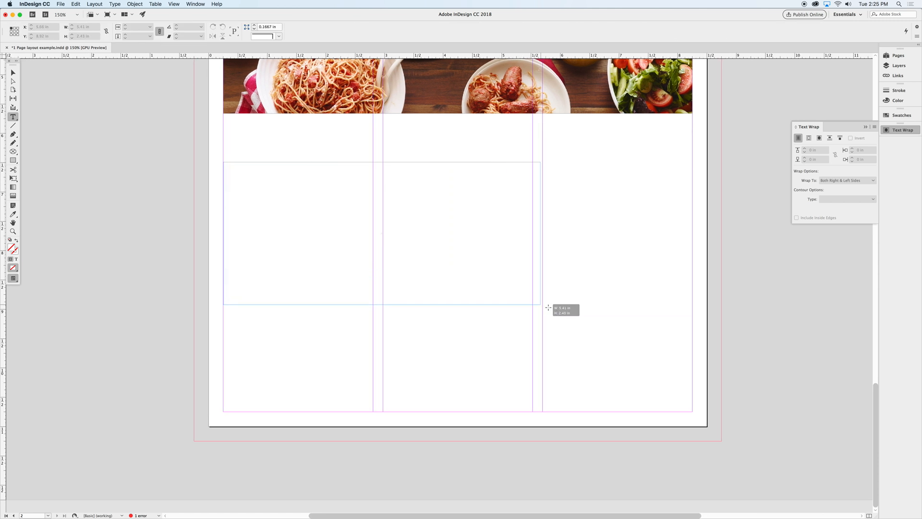
{"action": "left_click_drag", "start_coordinate": [536, 304], "coordinate": [688, 385]}
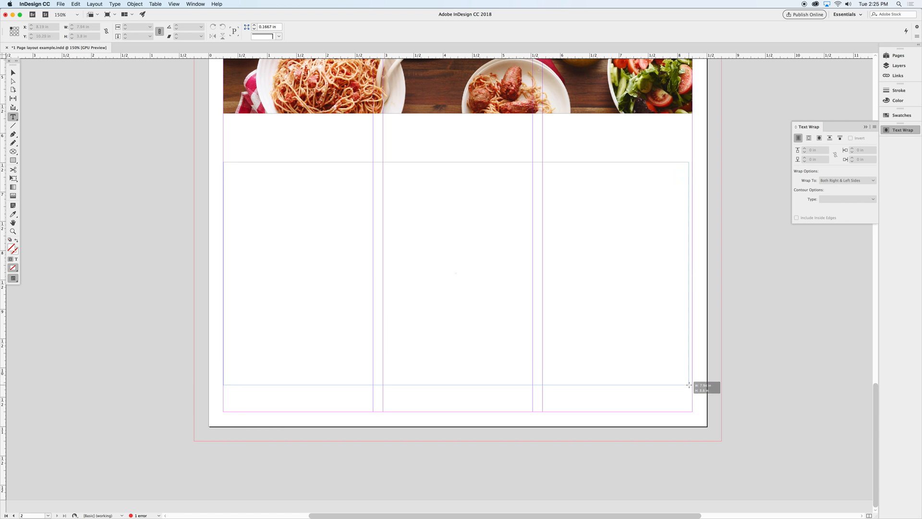
{"action": "left_click_drag", "start_coordinate": [689, 385], "coordinate": [692, 410]}
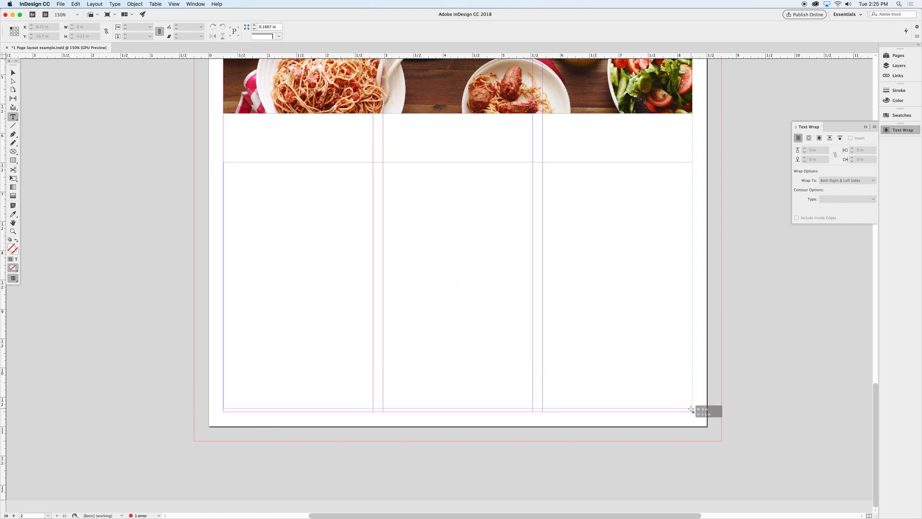
{"action": "left_click_drag", "start_coordinate": [692, 410], "coordinate": [694, 413]}
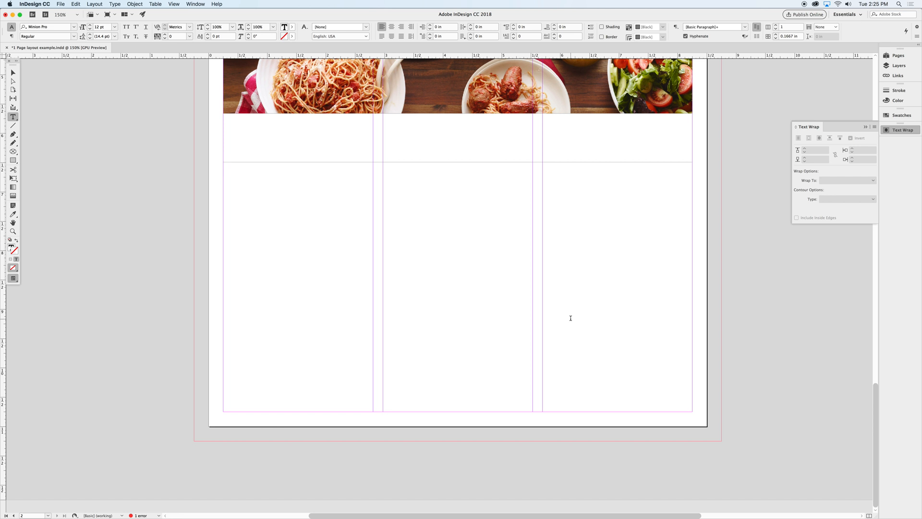
{"action": "left_click", "coordinate": [225, 166]}
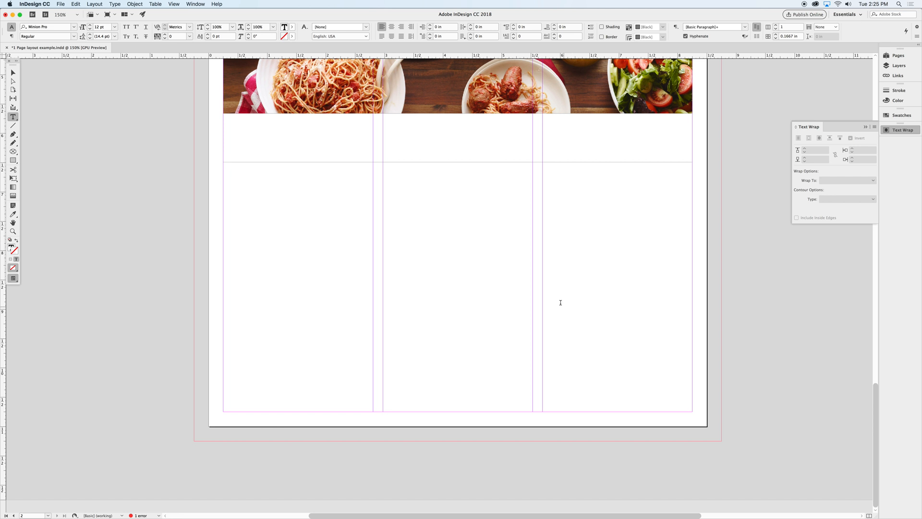
{"action": "right_click", "coordinate": [281, 190]}
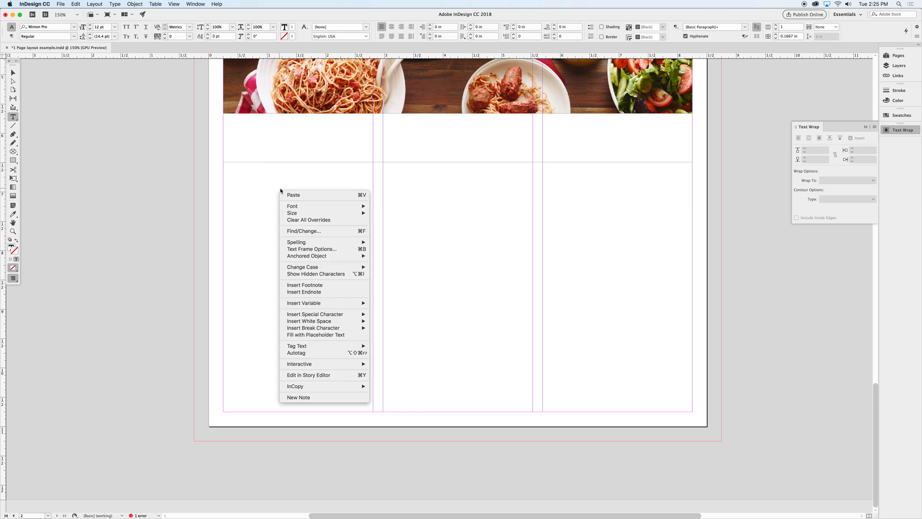
{"action": "mouse_move", "coordinate": [338, 343]}
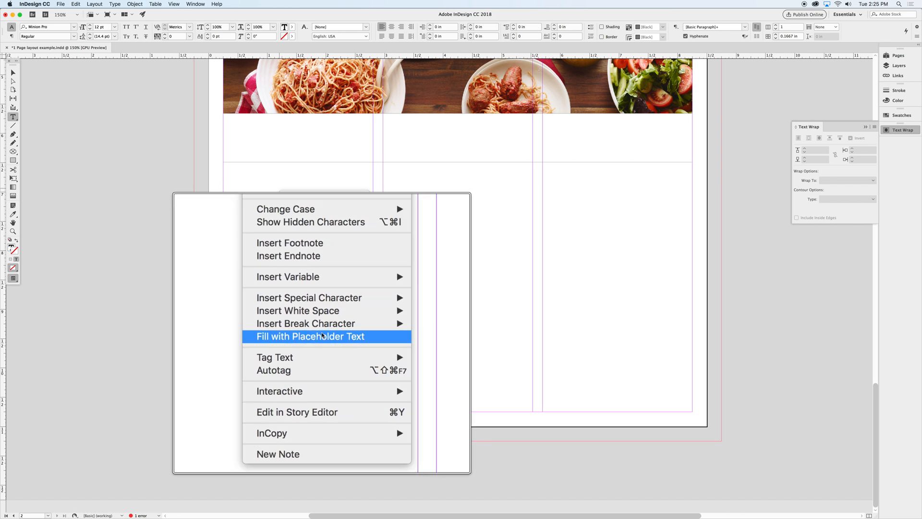
- Fill the three-column body frame with placeholder text via the context menu
{"action": "left_click", "coordinate": [309, 336]}
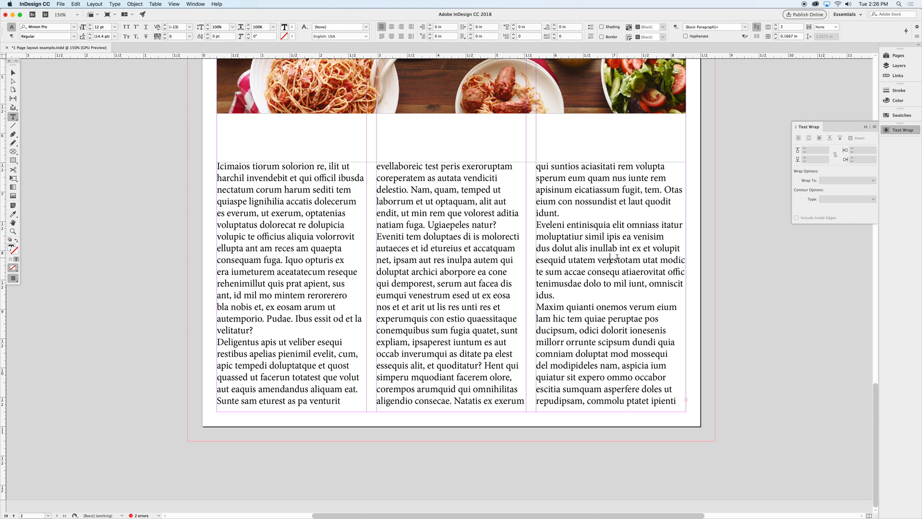
- Switch to the Selection tool and scroll down the page before placing a photo
{"action": "left_click", "coordinate": [611, 258]}
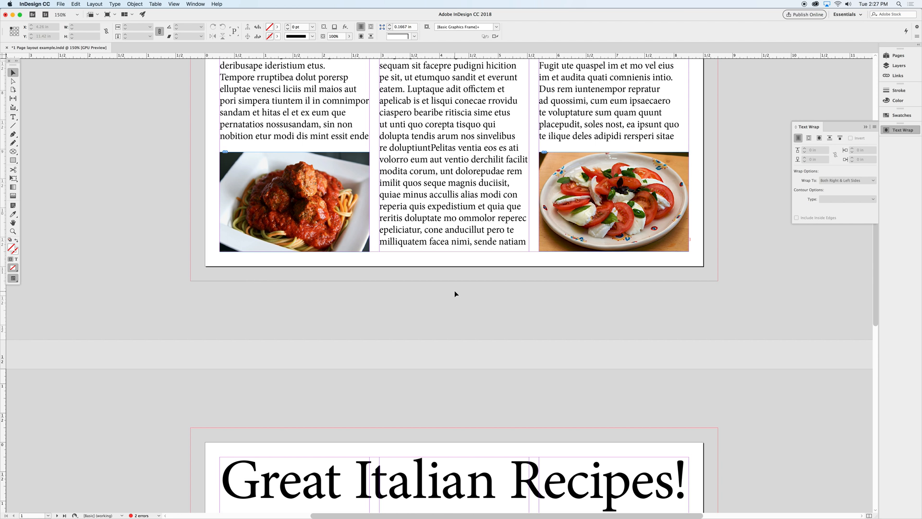
{"action": "mouse_move", "coordinate": [442, 330]}
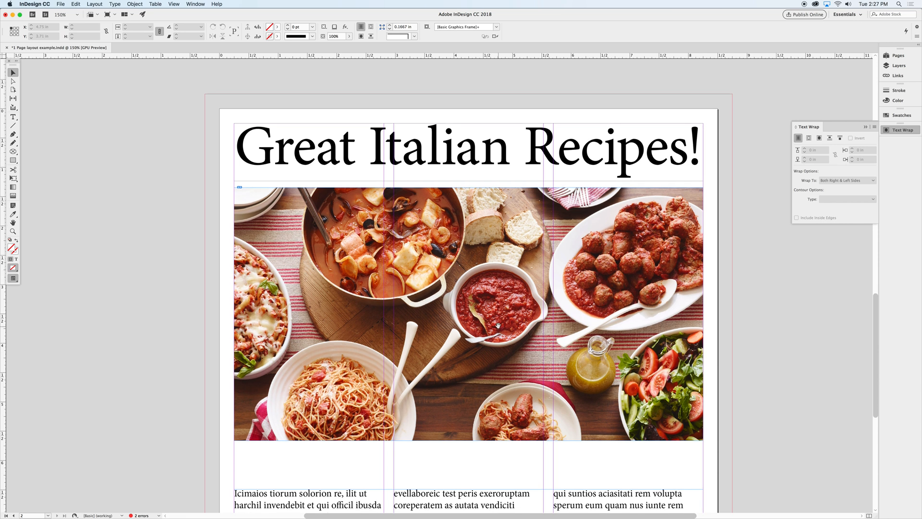
{"action": "scroll", "scroll_direction": "down", "scroll_amount": 3}
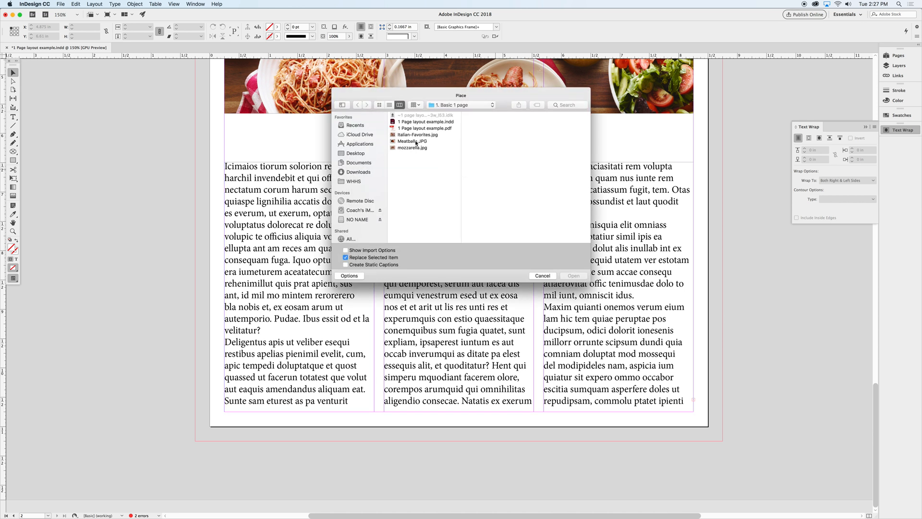
- Place the meatballs photo sized to the bottom of the first column with text wrapping above
{"action": "left_click", "coordinate": [414, 142]}
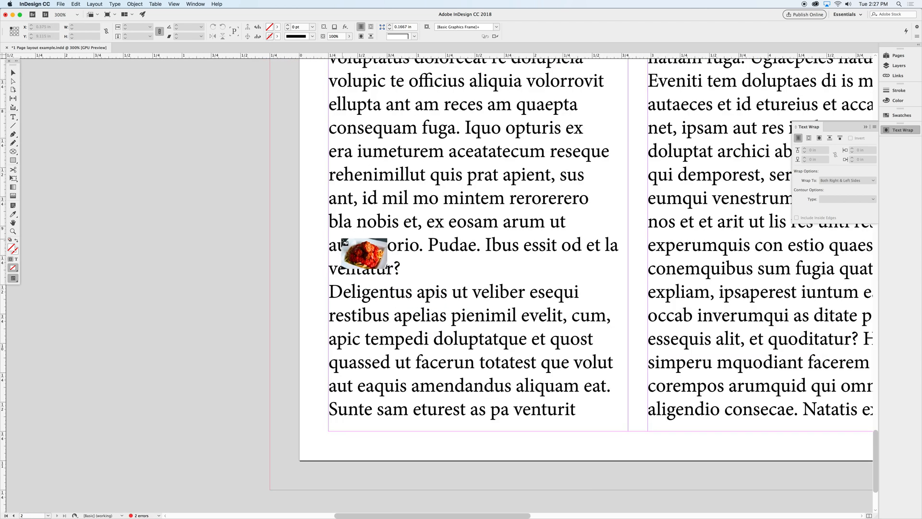
{"action": "left_click_drag", "start_coordinate": [362, 253], "coordinate": [350, 241]}
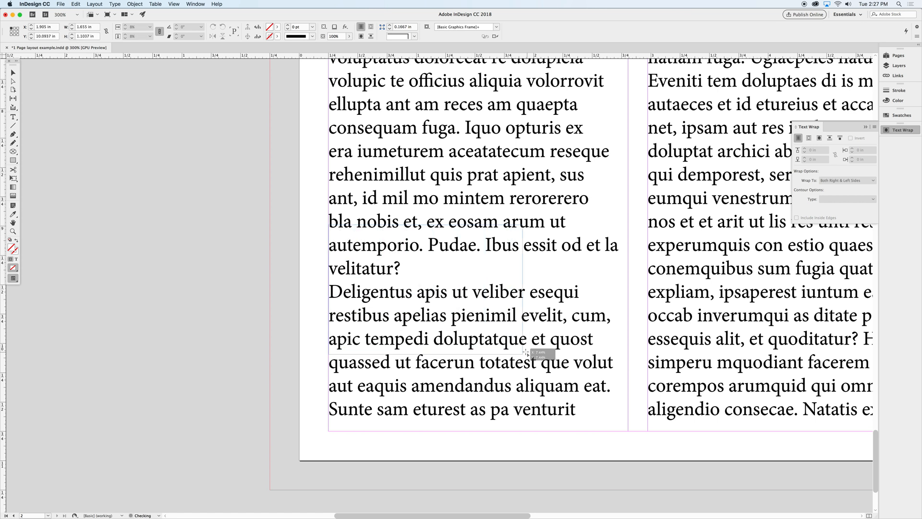
{"action": "left_click_drag", "start_coordinate": [526, 351], "coordinate": [626, 398]}
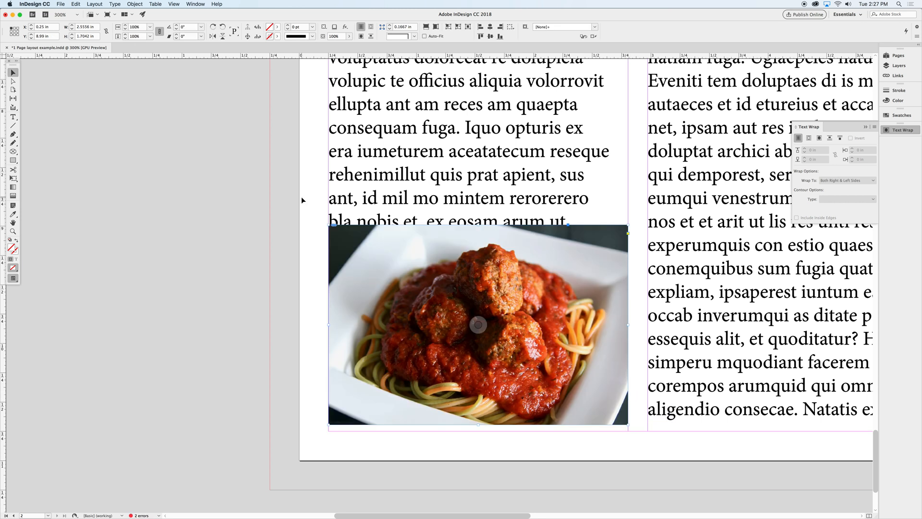
{"action": "mouse_move", "coordinate": [428, 272]}
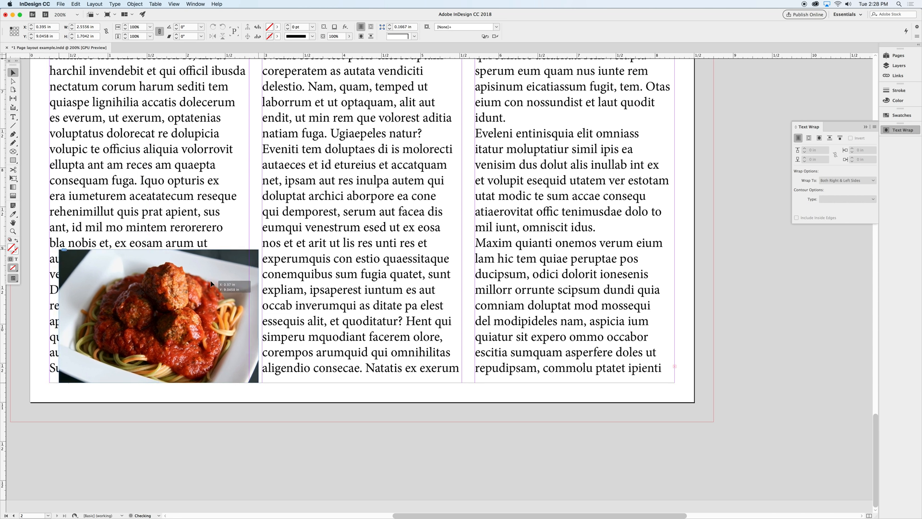
- Option-drag a duplicate of the meatballs photo to the bottom of the third column and select it
{"action": "left_click_drag", "start_coordinate": [159, 316], "coordinate": [235, 316]}
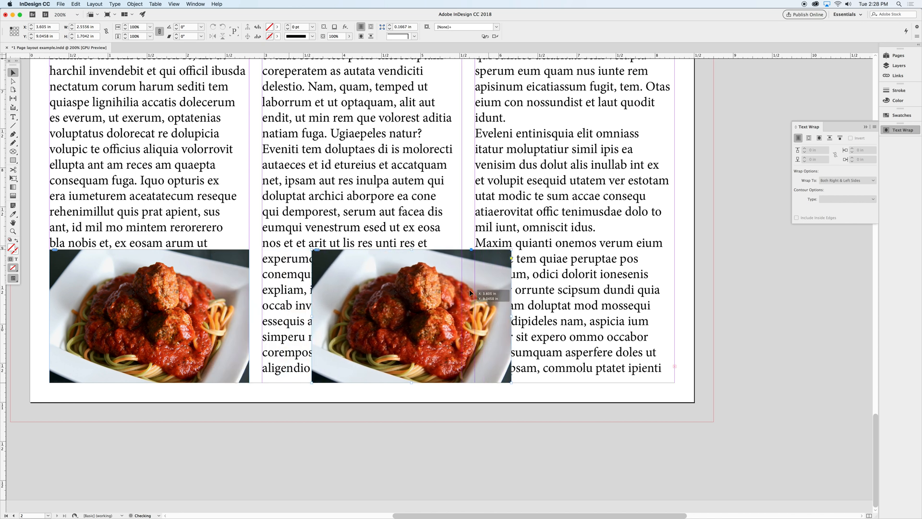
{"action": "left_click_drag", "start_coordinate": [412, 316], "coordinate": [546, 316]}
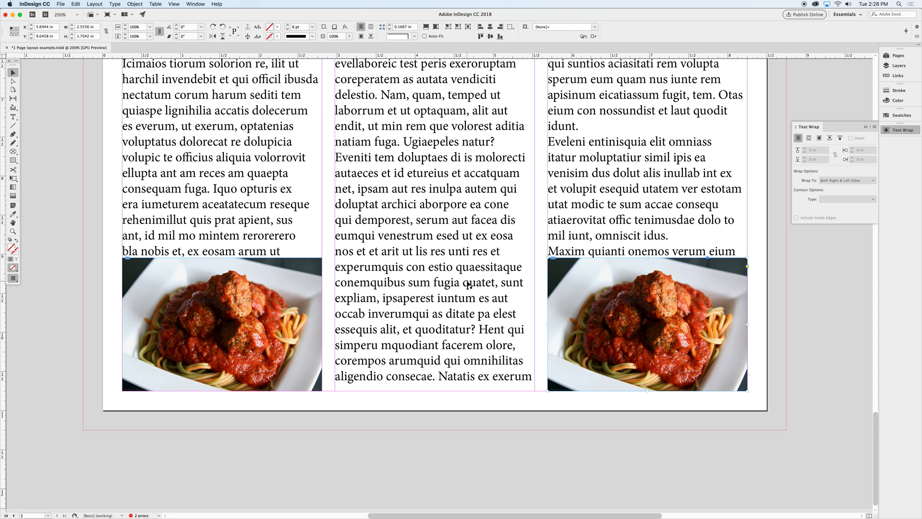
{"action": "left_click", "coordinate": [646, 323]}
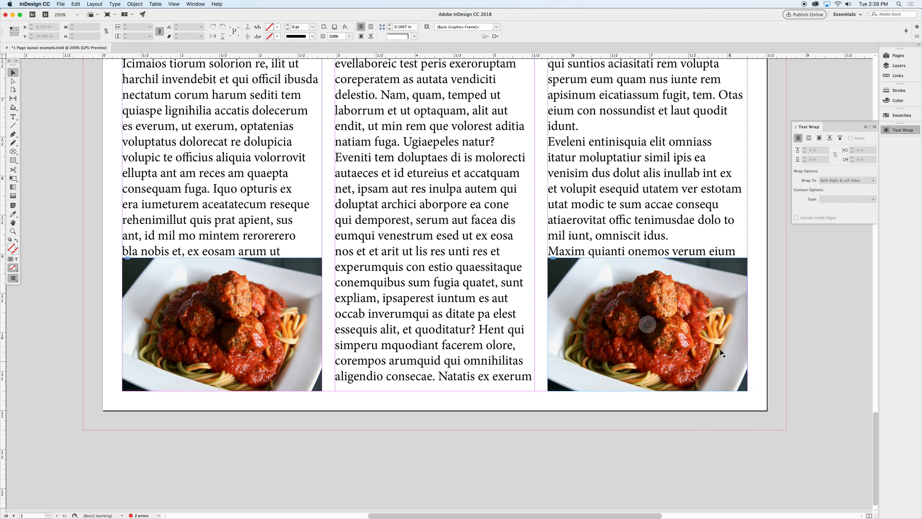
- Replace the selected third-column photo with mozzarella.jpg using Replace Selected Item
{"action": "left_click", "coordinate": [647, 323]}
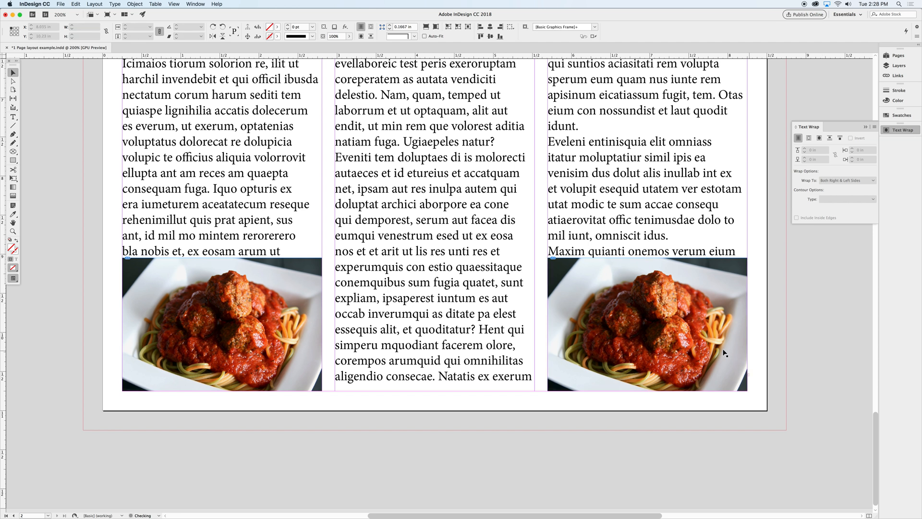
{"action": "left_click", "coordinate": [646, 324]}
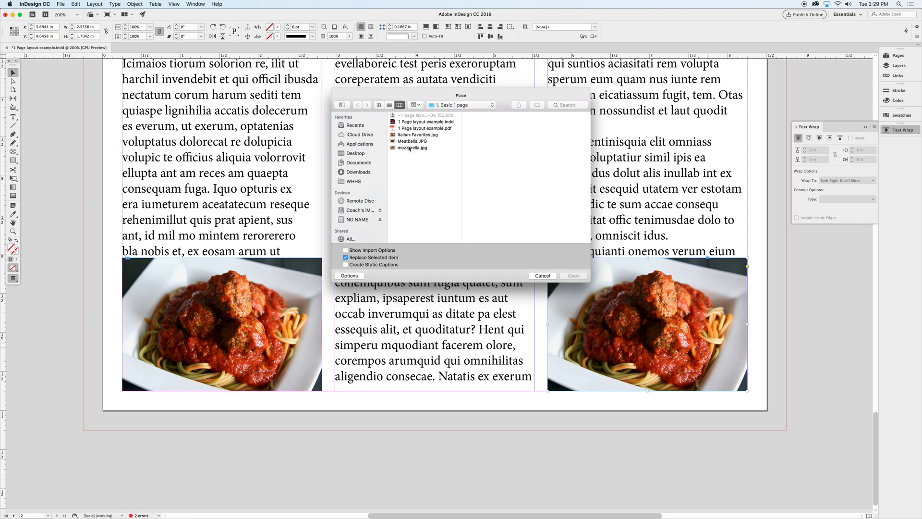
{"action": "left_click", "coordinate": [413, 148]}
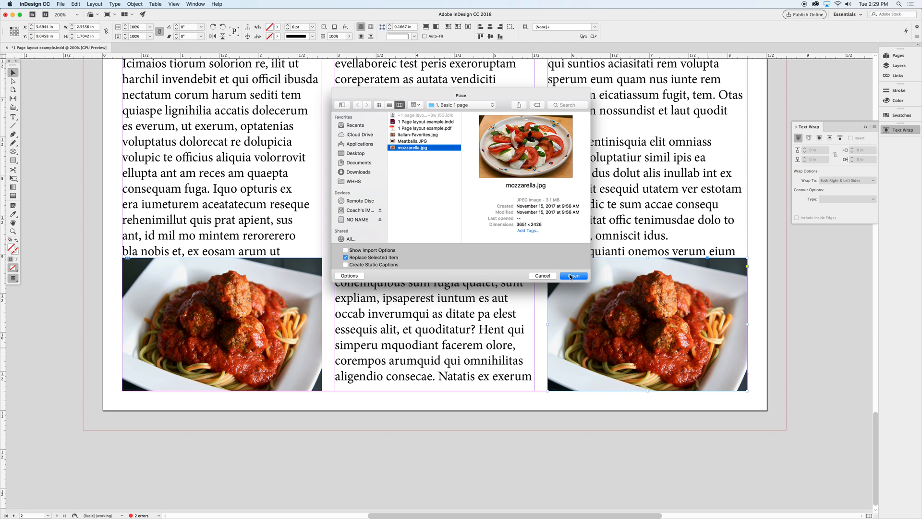
{"action": "left_click", "coordinate": [572, 276]}
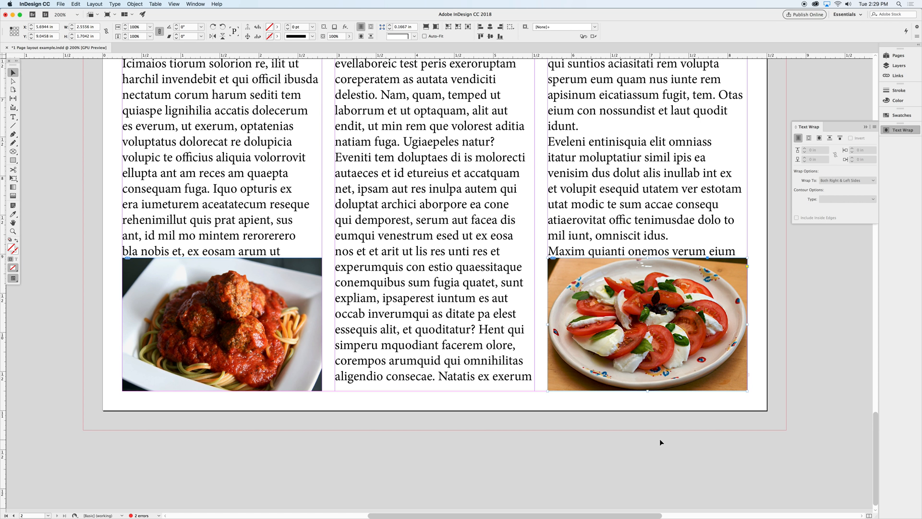
- Select the salad photo and body frame, then bring the banner area back into view
{"action": "left_click", "coordinate": [646, 323]}
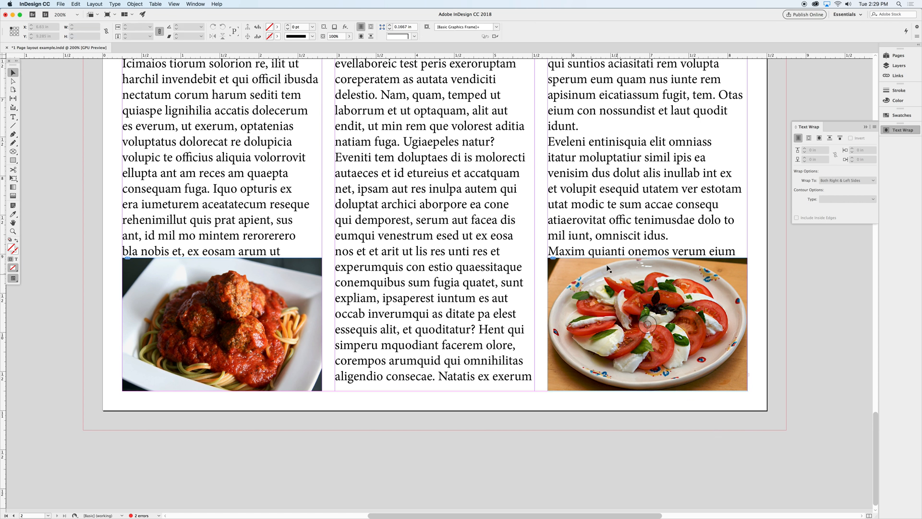
{"action": "mouse_move", "coordinate": [653, 268]}
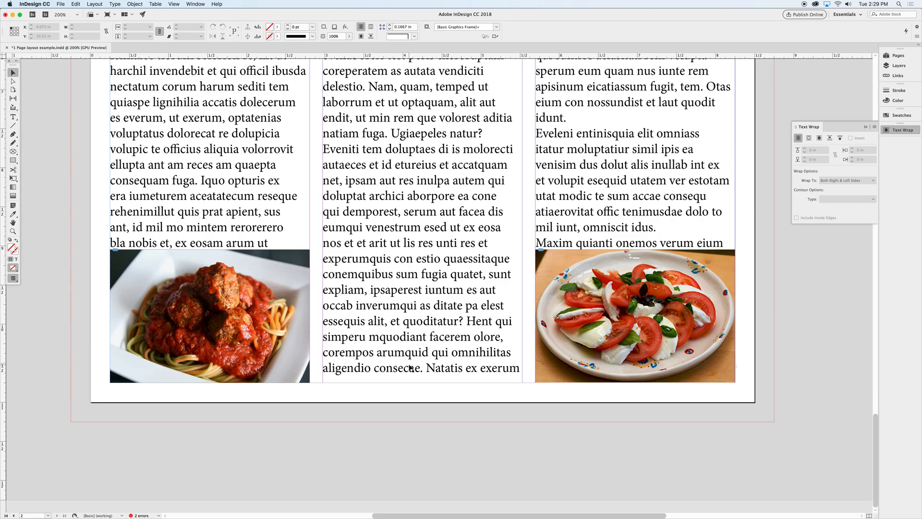
{"action": "left_click", "coordinate": [634, 316]}
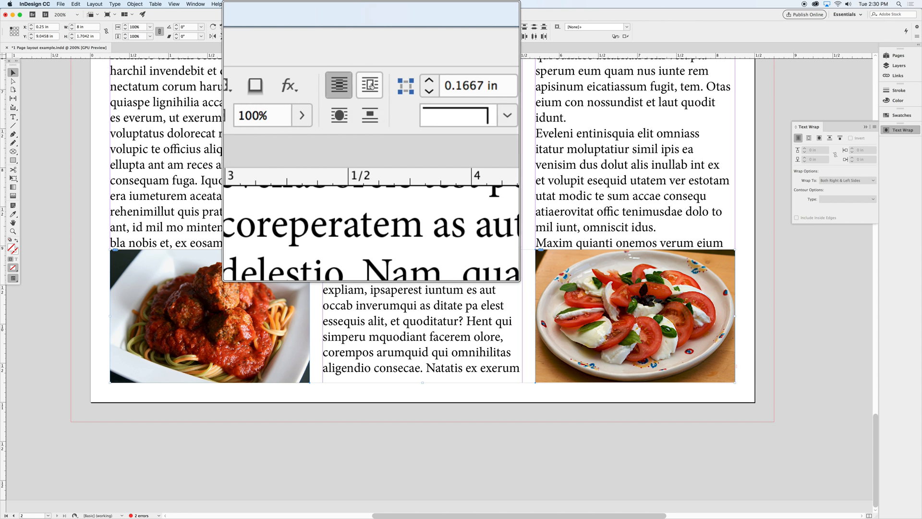
{"action": "left_click", "coordinate": [369, 86]}
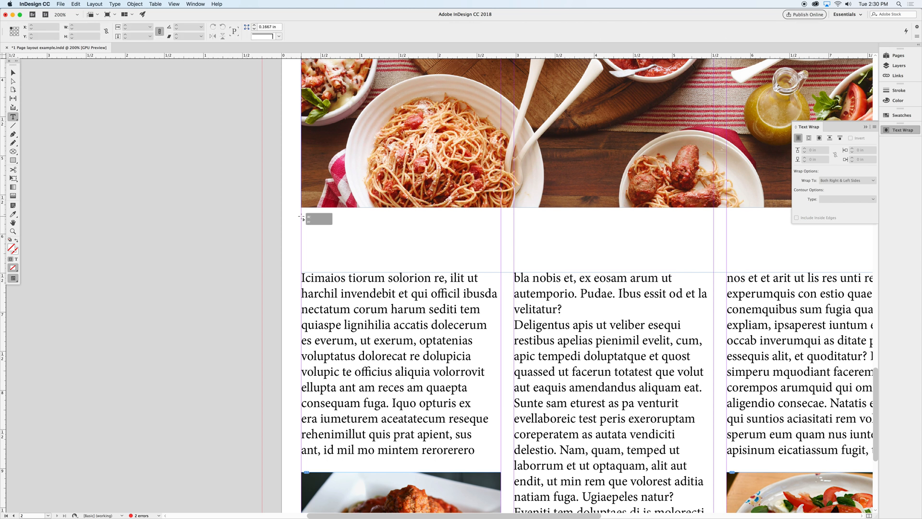
- Draw a text frame under the banner and type 'A Tour of italy Everyone Will Enjoy'
{"action": "left_click_drag", "start_coordinate": [302, 218], "coordinate": [713, 248]}
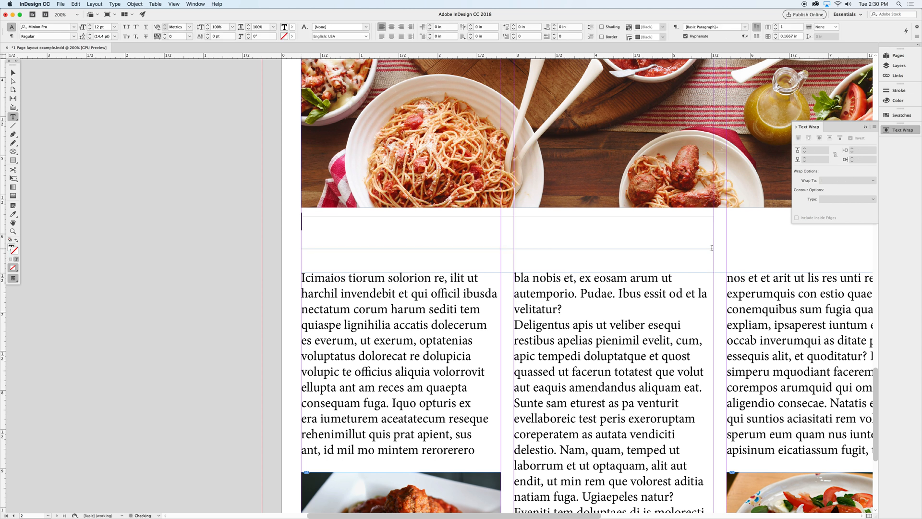
{"action": "type", "text": "A To"}
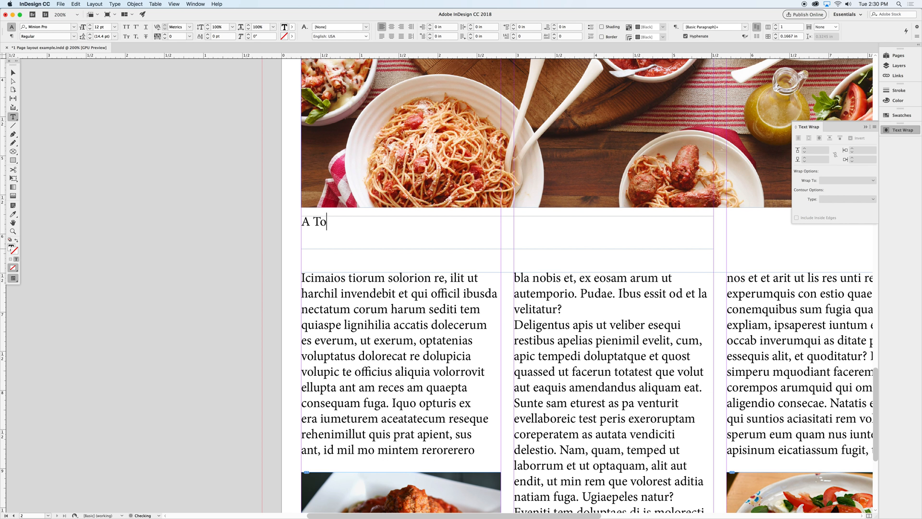
{"action": "type", "text": "ur of italy E"}
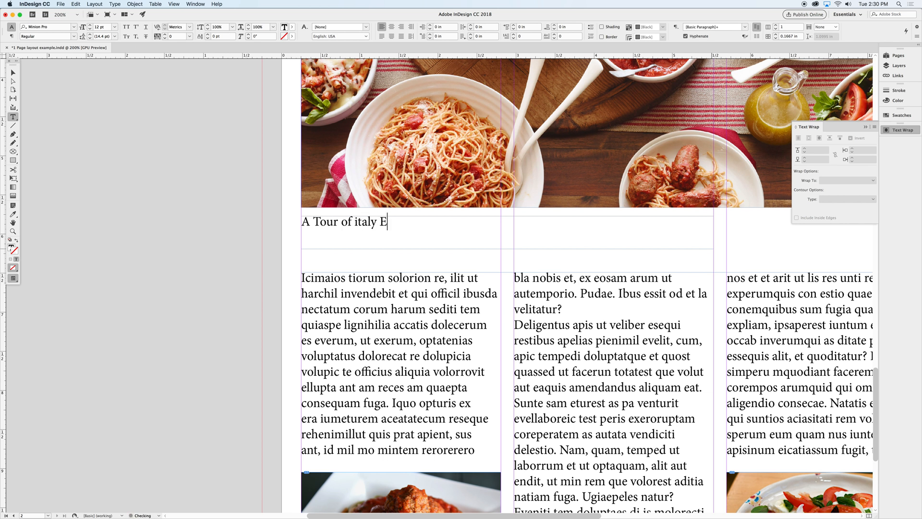
{"action": "type", "text": "veryone"}
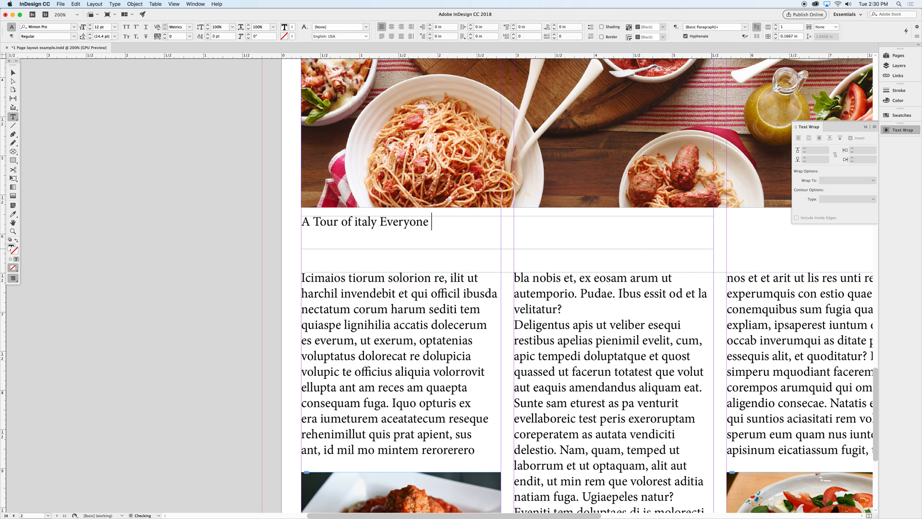
{"action": "type", "text": "Will E"}
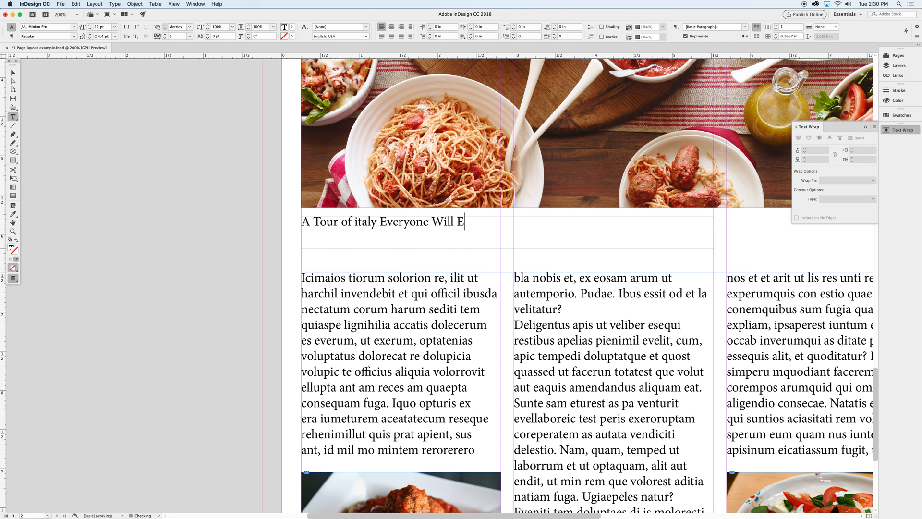
{"action": "type", "text": "njoy"}
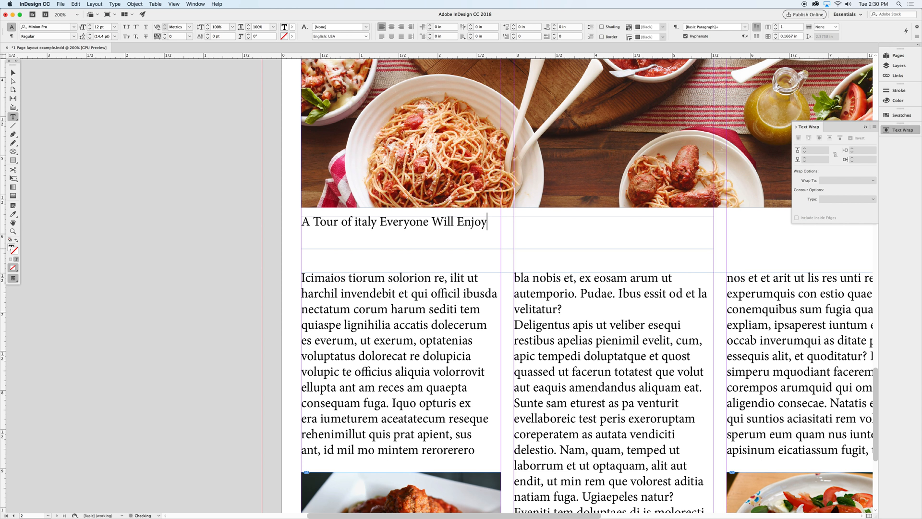
- Select the whole subhead line, enlarge it, and end it with an exclamation mark
{"action": "triple_click", "coordinate": [393, 221]}
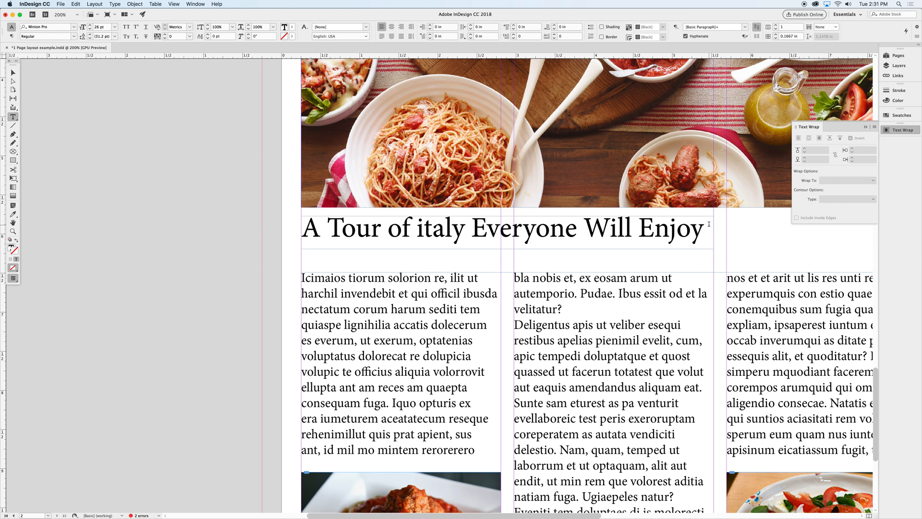
{"action": "type", "text": "!"}
{"action": "left_click", "coordinate": [400, 278]}
{"action": "type", "text": "E"}
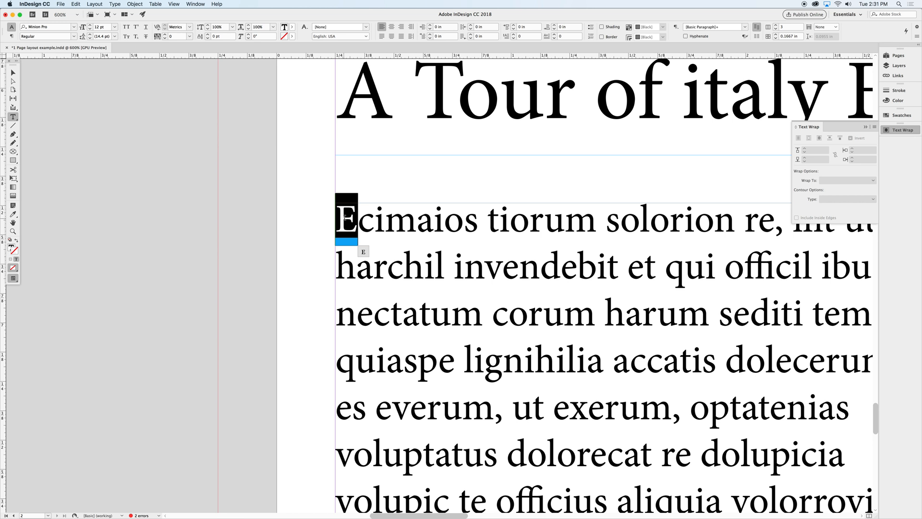
{"action": "mouse_move", "coordinate": [399, 68]}
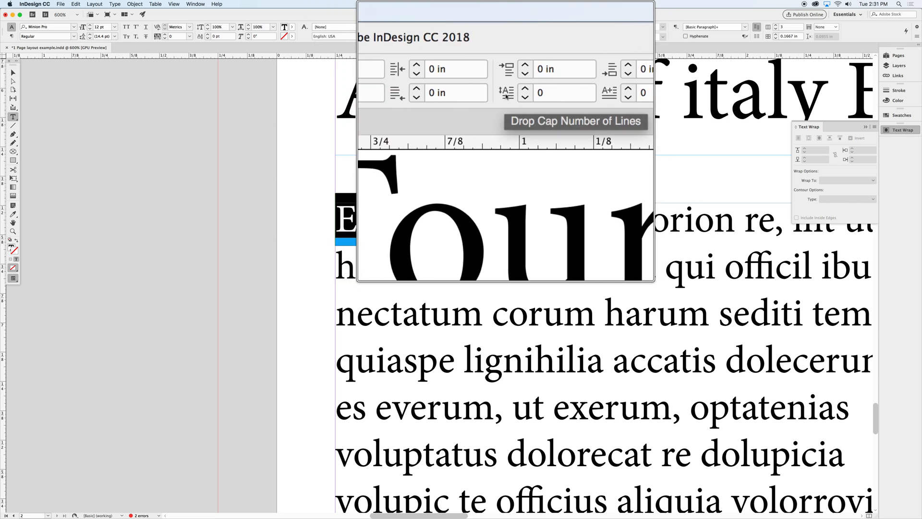
- Set Drop Cap Number of Lines on the first body paragraph so its opening E drops
{"action": "left_click_drag", "start_coordinate": [504, 9], "coordinate": [512, 10]}
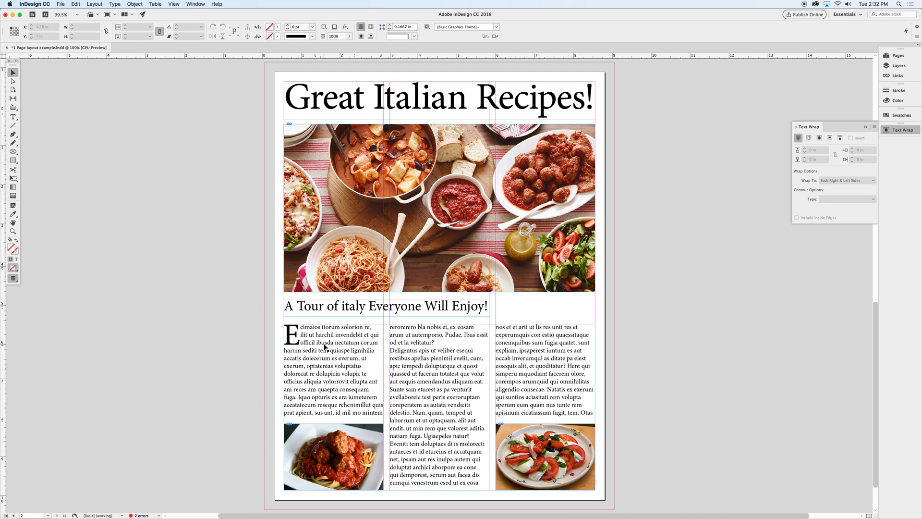
{"action": "mouse_move", "coordinate": [433, 339]}
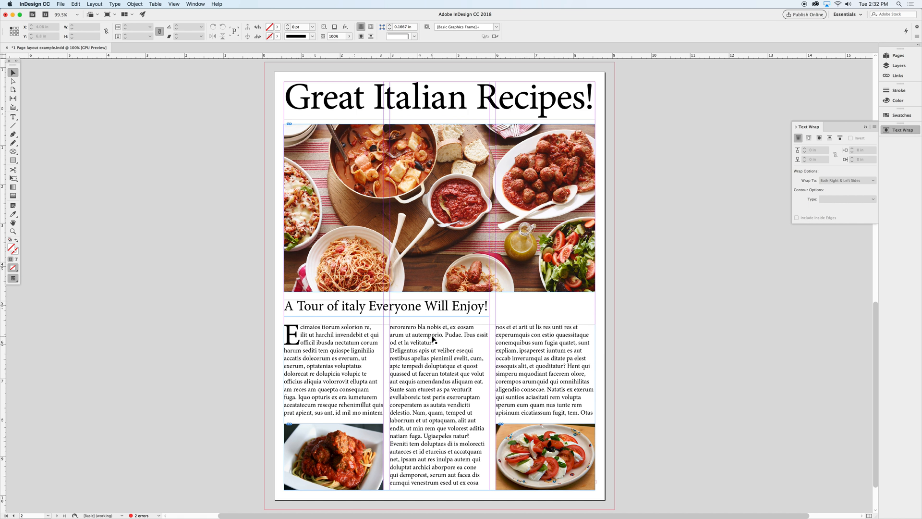